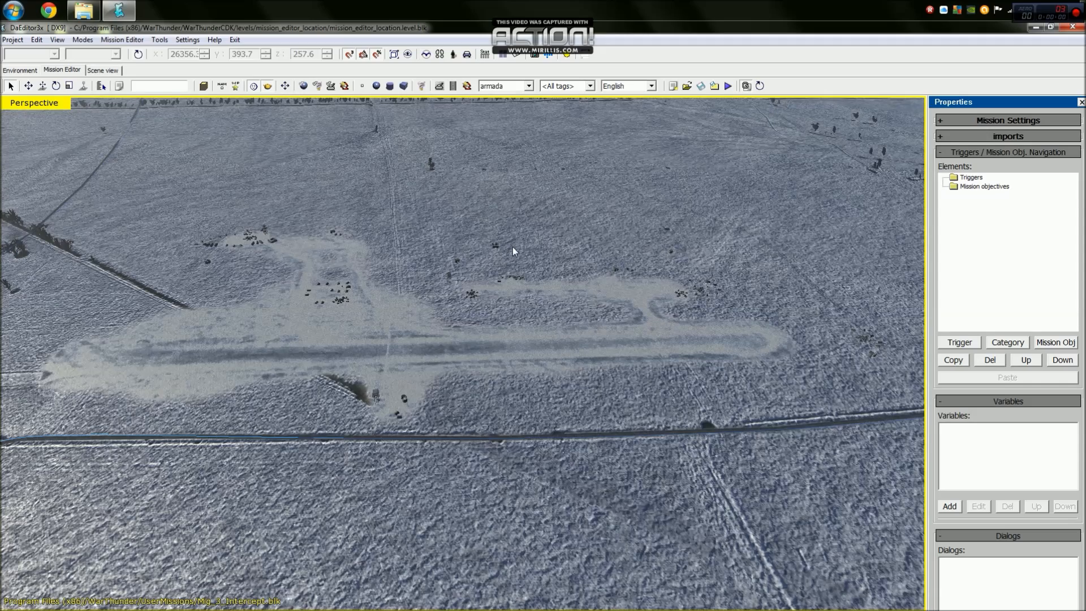
pyautogui.moveTo(488, 240)
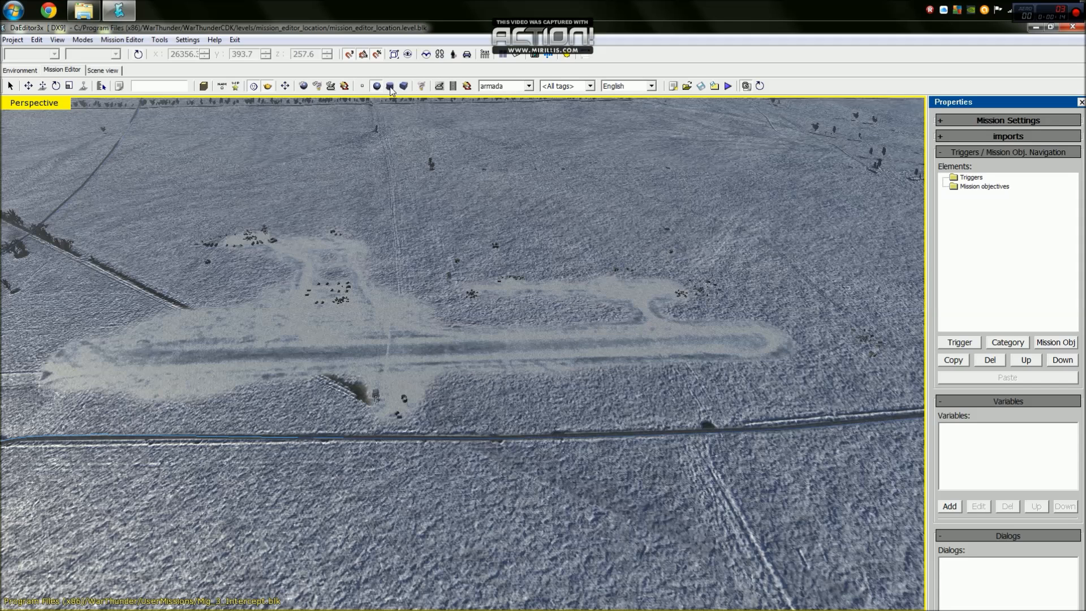
pyautogui.moveTo(402, 86)
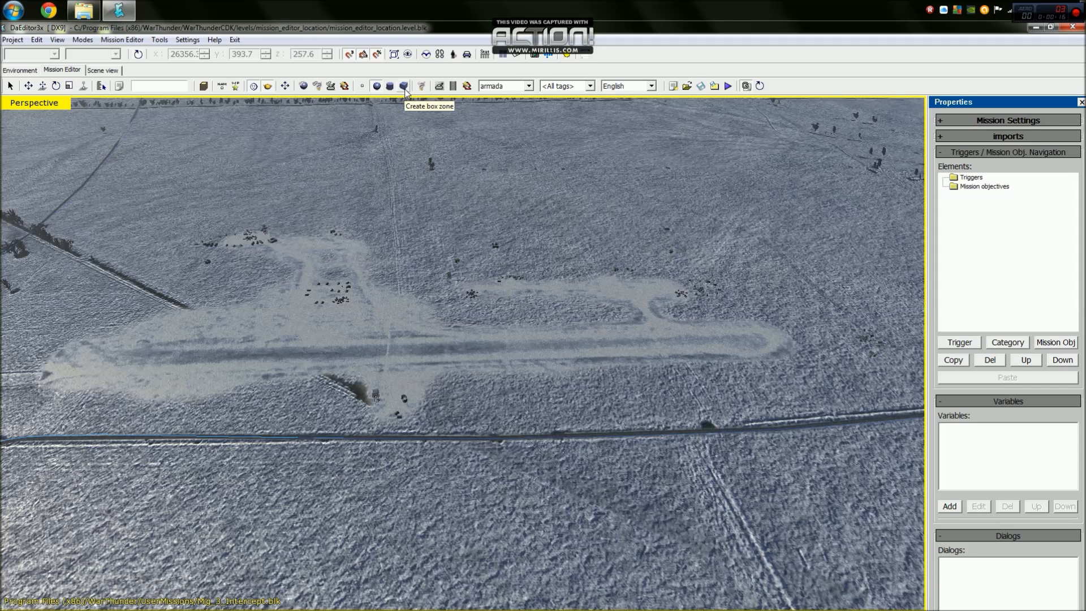
pyautogui.moveTo(371, 99)
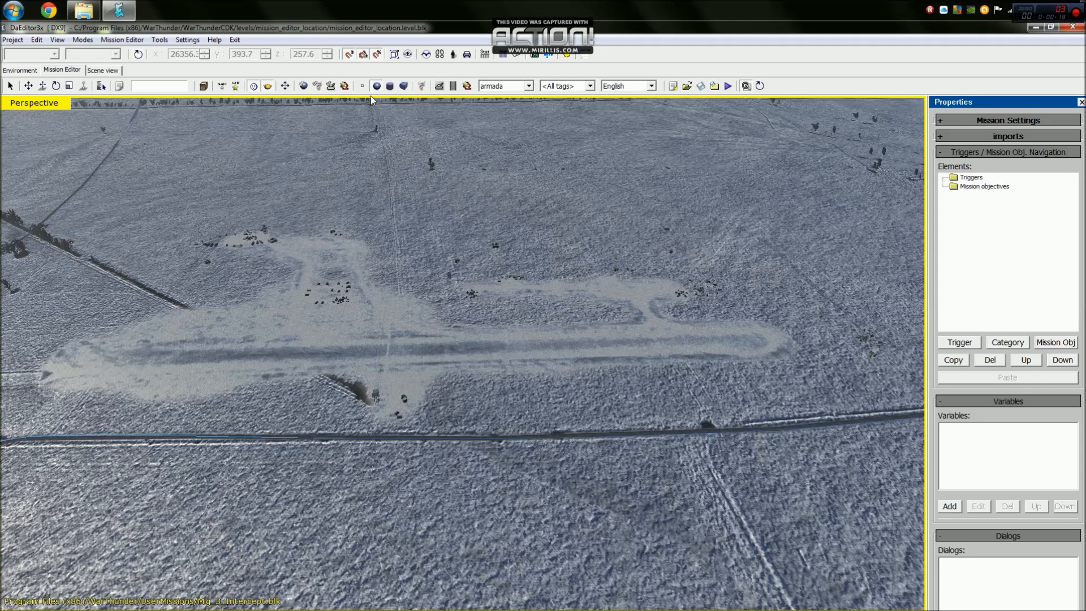
pyautogui.moveTo(108, 357)
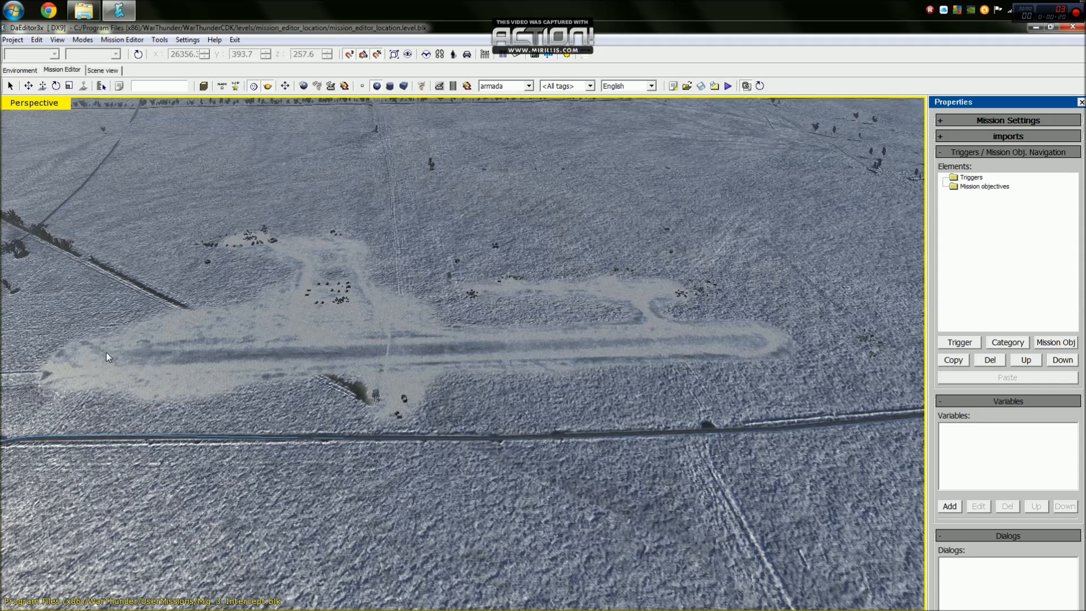
pyautogui.moveTo(120, 361)
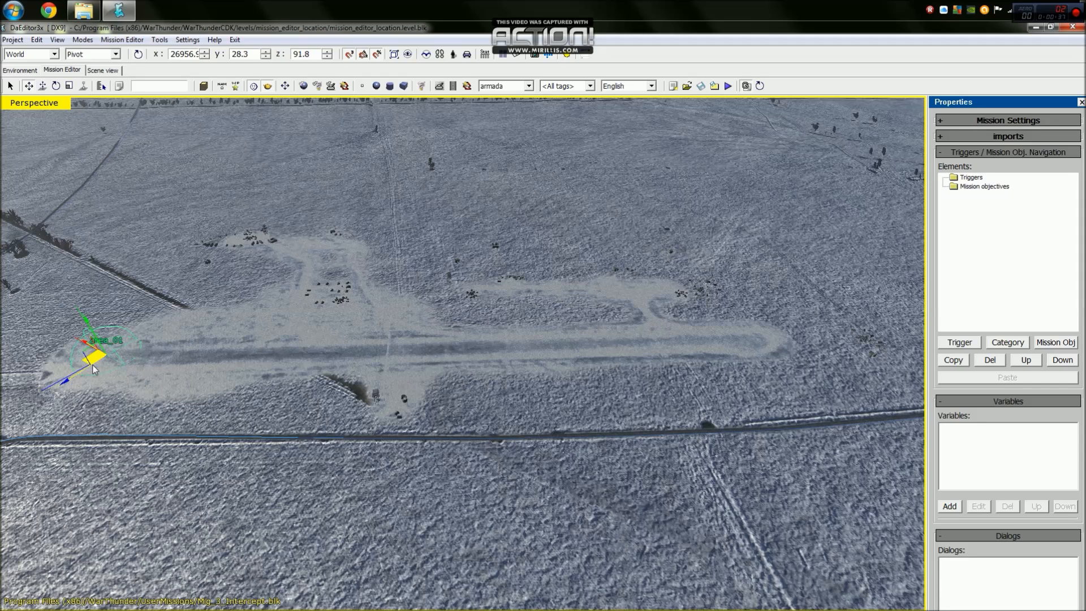
pyautogui.moveTo(346, 381)
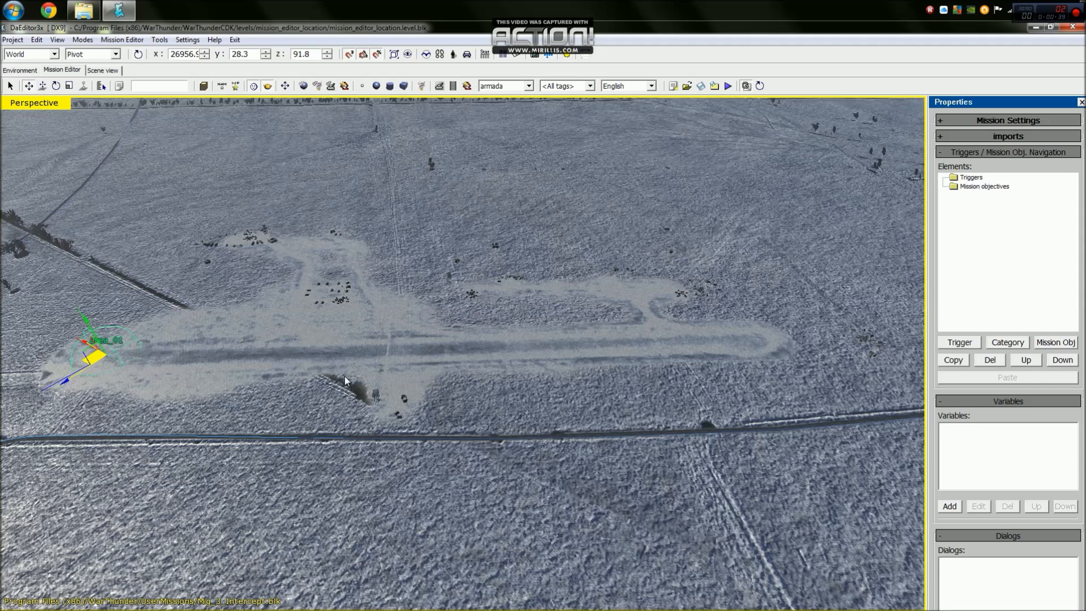
# Rename the runway-end sphere zone to Runway_Start in Object Properties
pyautogui.click(1007, 341)
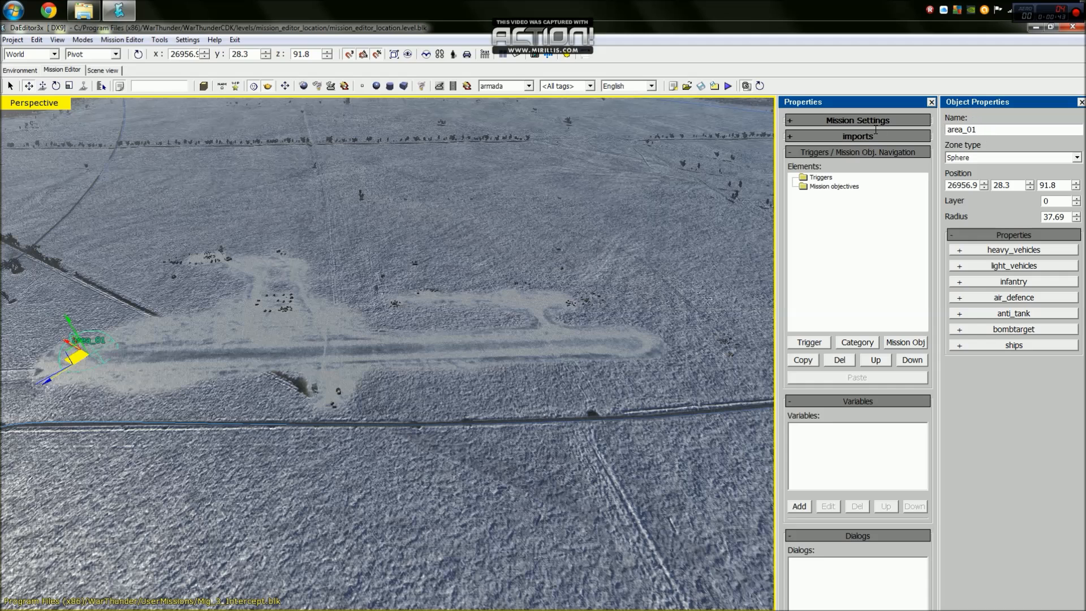
pyautogui.write('R')
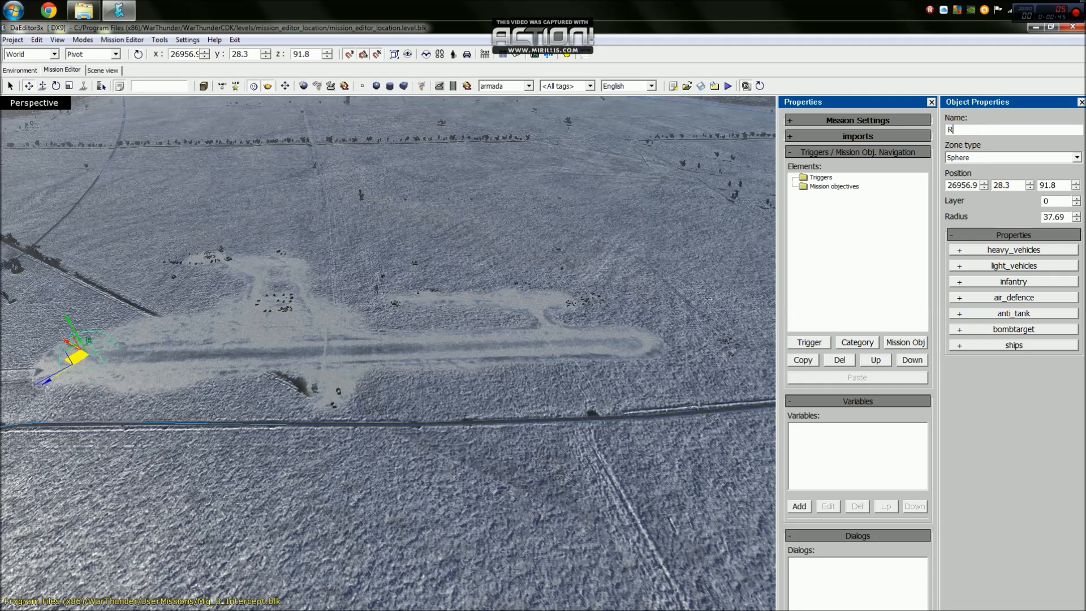
pyautogui.write('unway_Start')
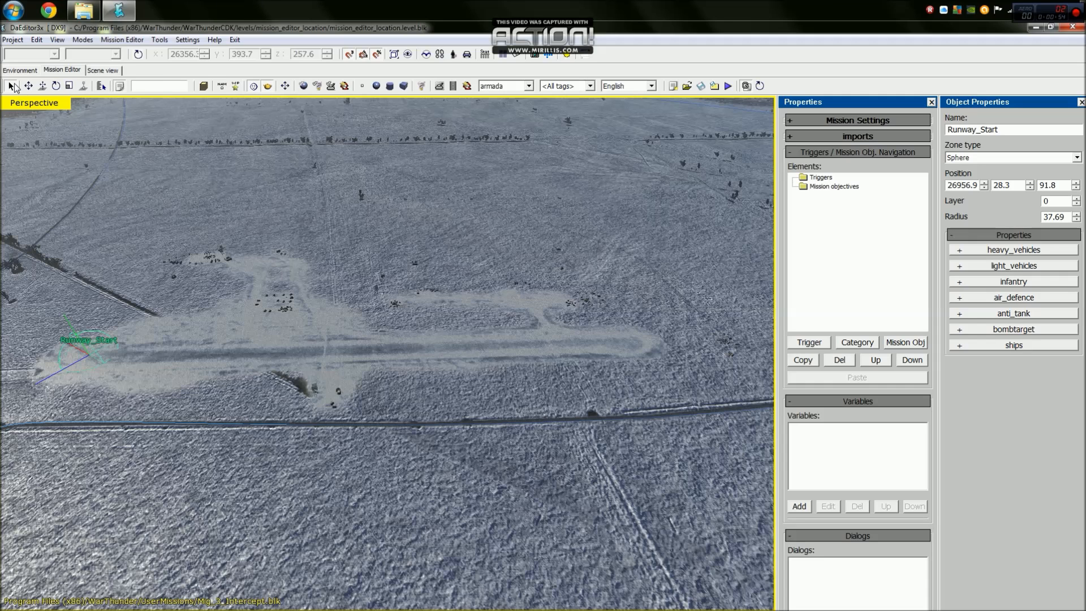
pyautogui.moveTo(29, 89)
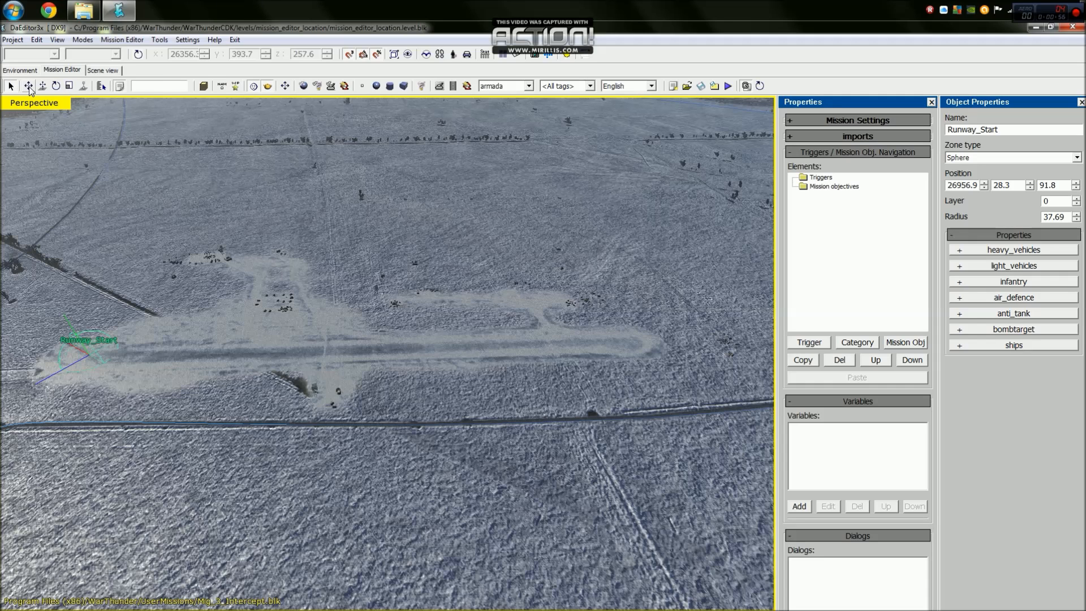
pyautogui.moveTo(101, 374)
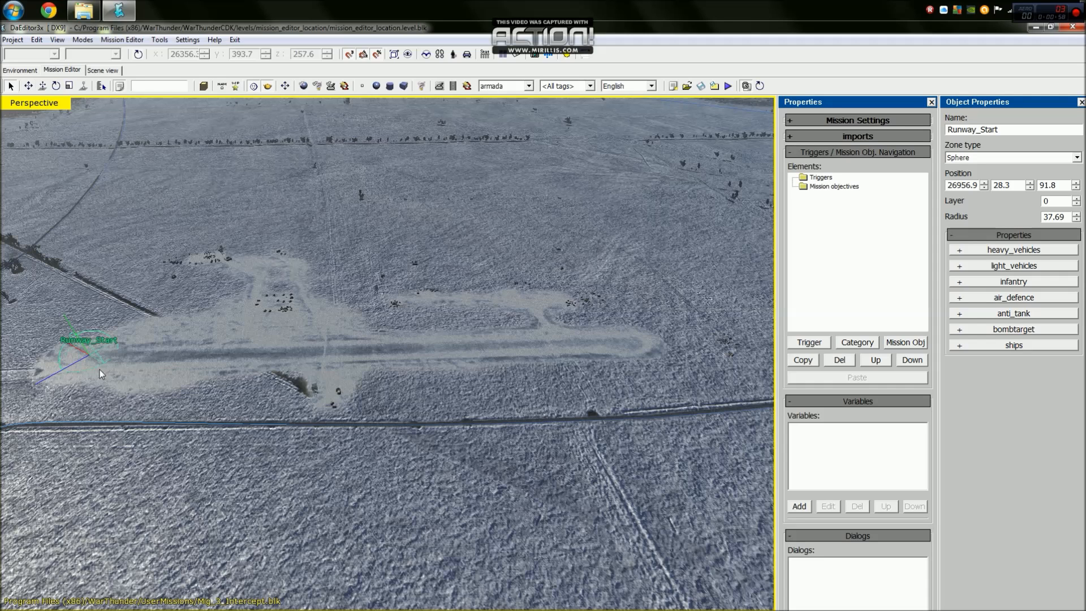
pyautogui.moveTo(138, 307)
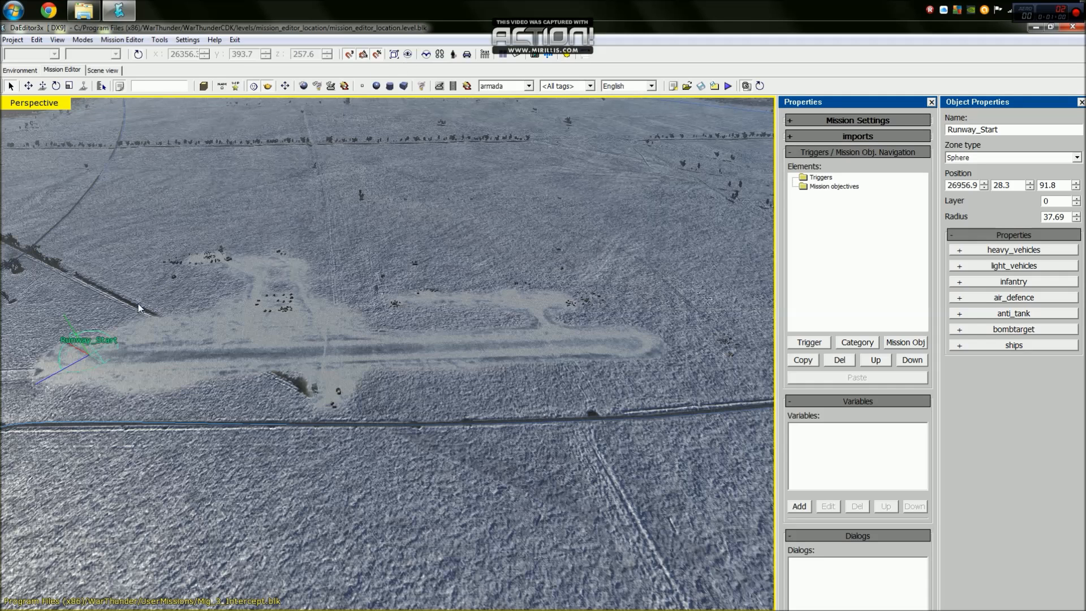
pyautogui.moveTo(177, 203)
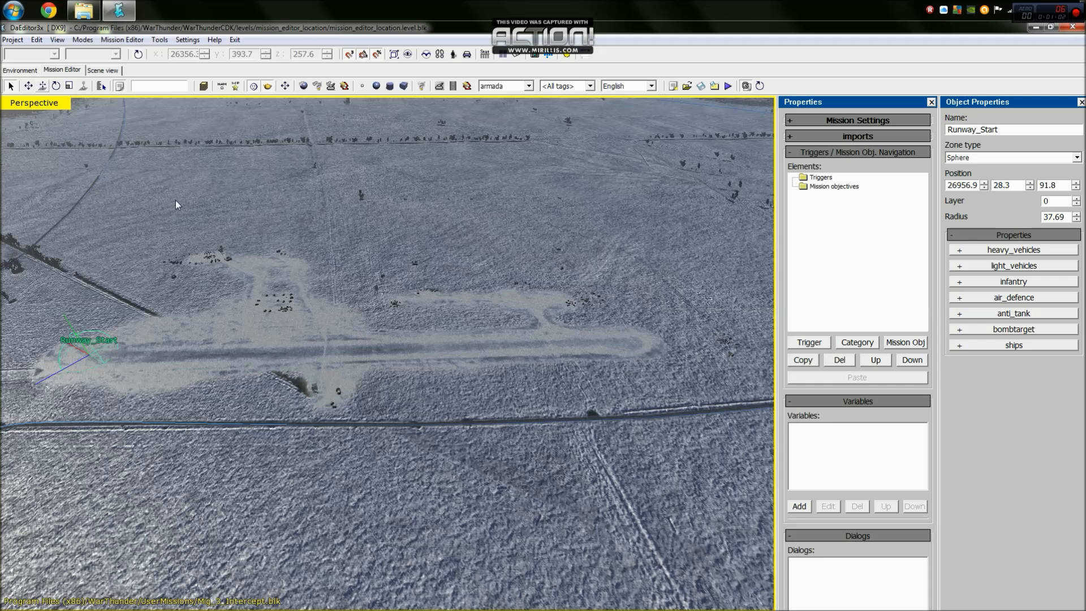
pyautogui.moveTo(322, 270)
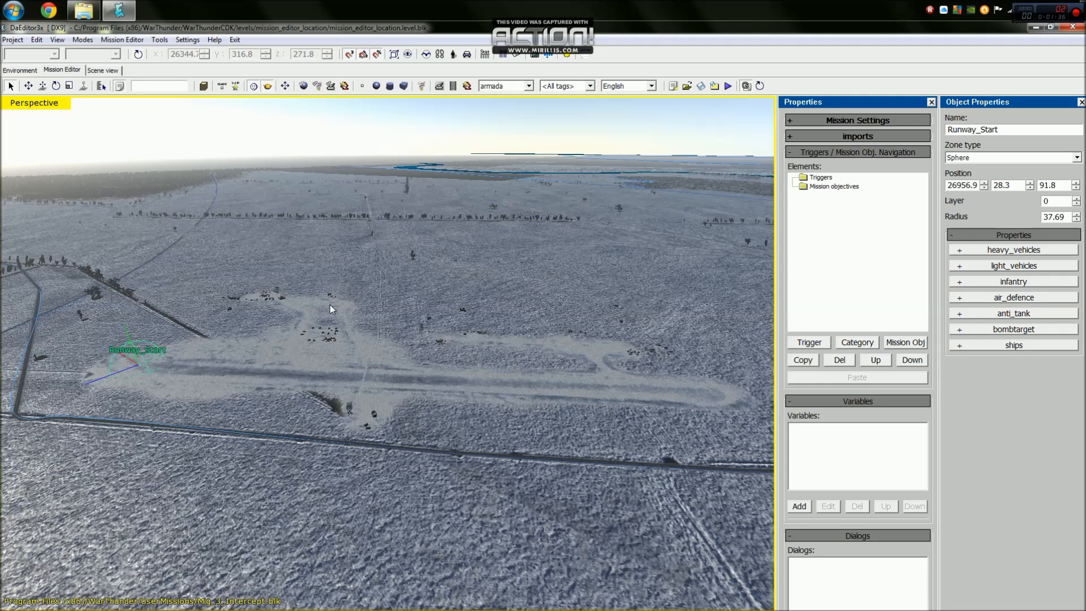
pyautogui.moveTo(147, 371)
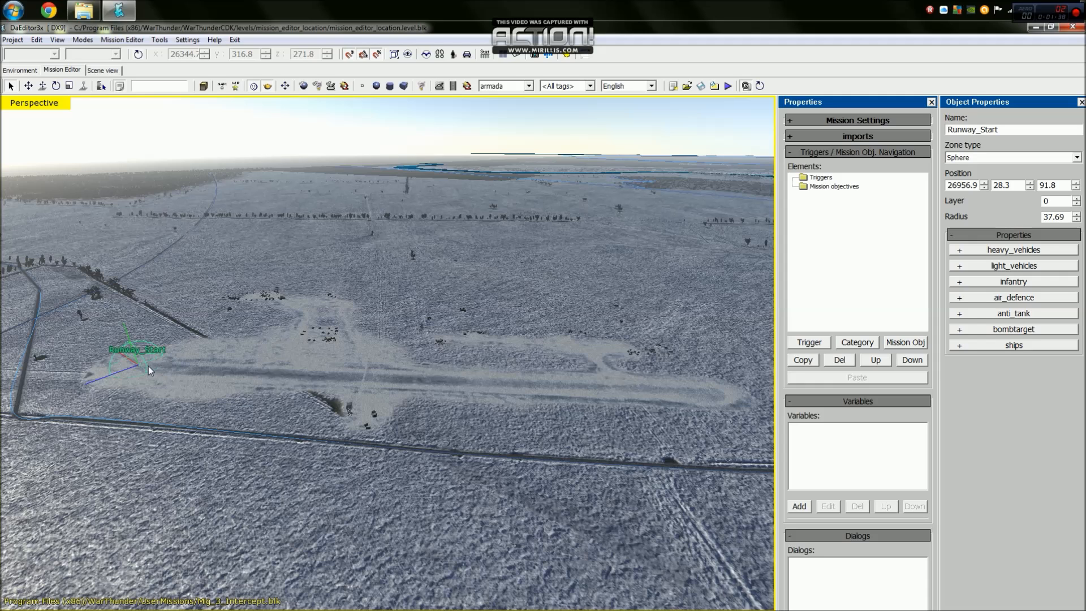
pyautogui.moveTo(121, 369)
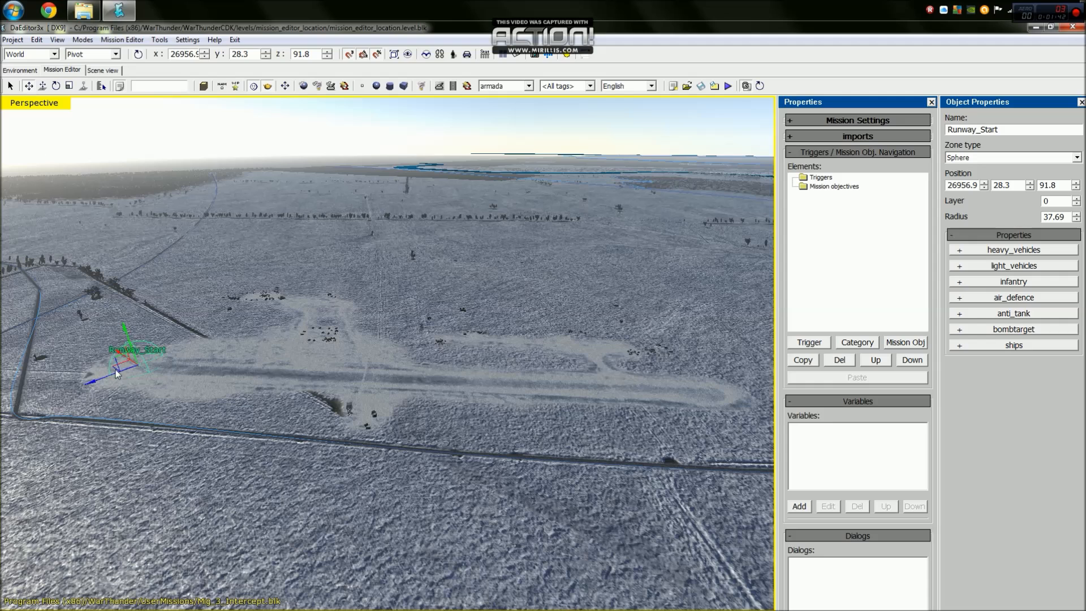
# Clone Runway_Start to the runway's eastern end as Runway_End
pyautogui.click(119, 366)
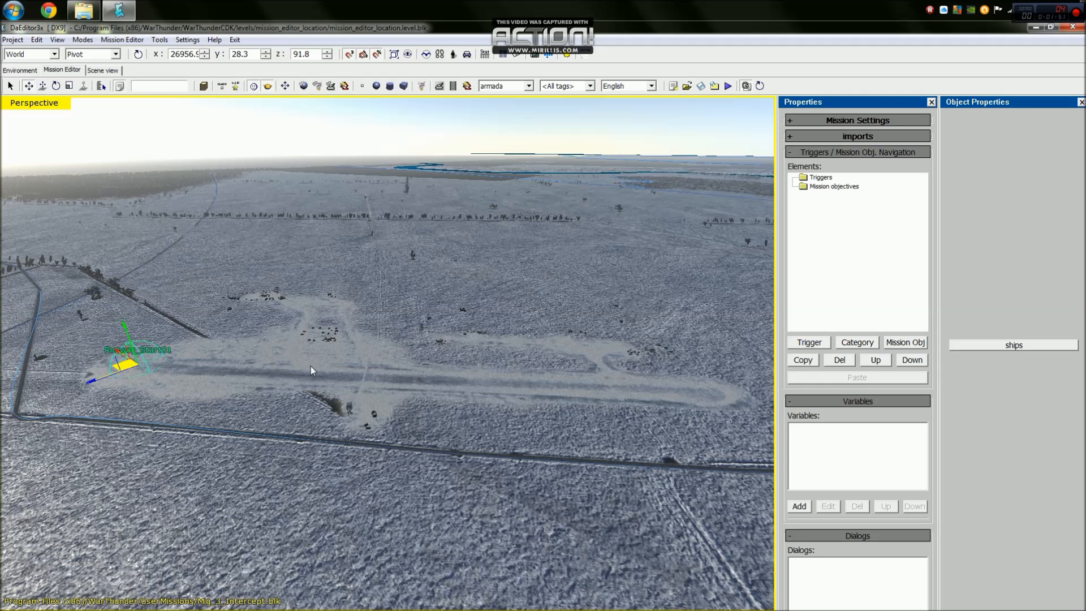
pyautogui.moveTo(132, 353); pyautogui.dragTo(665, 391)
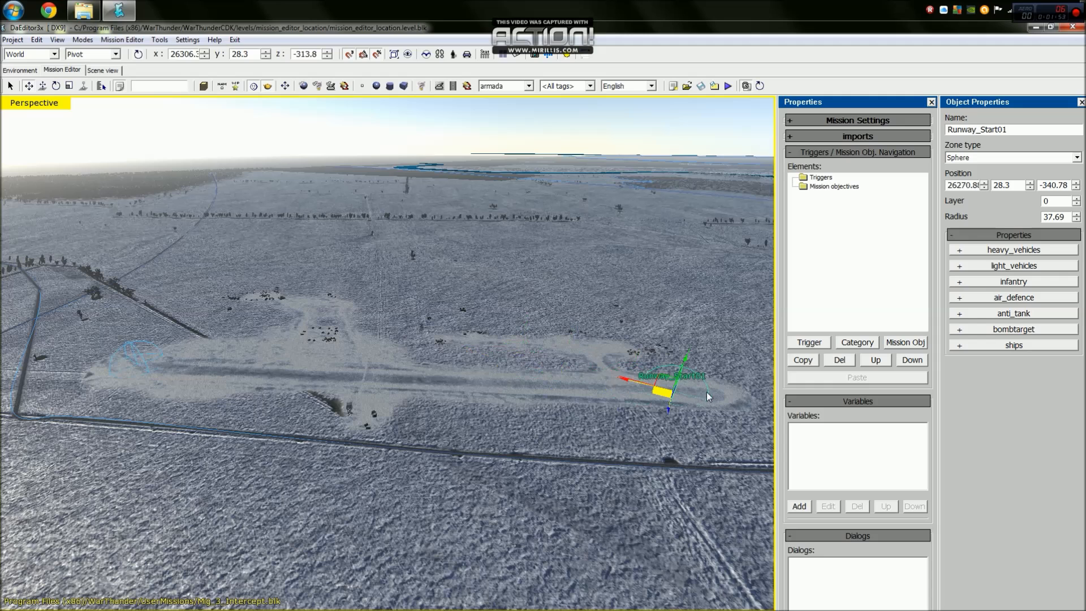
pyautogui.moveTo(672, 392); pyautogui.dragTo(737, 388)
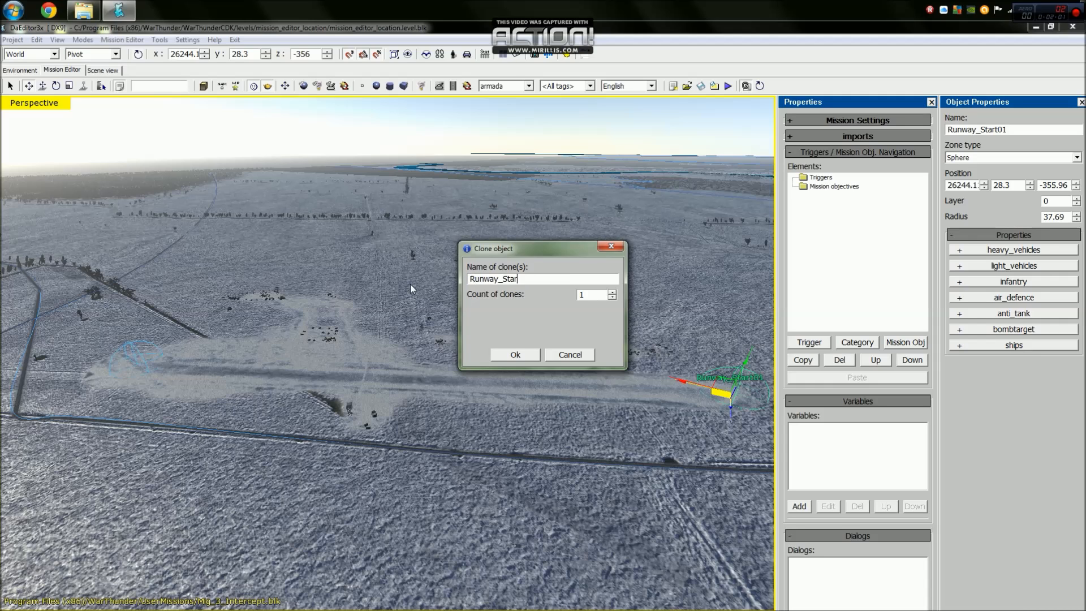
pyautogui.write('Runway_End')
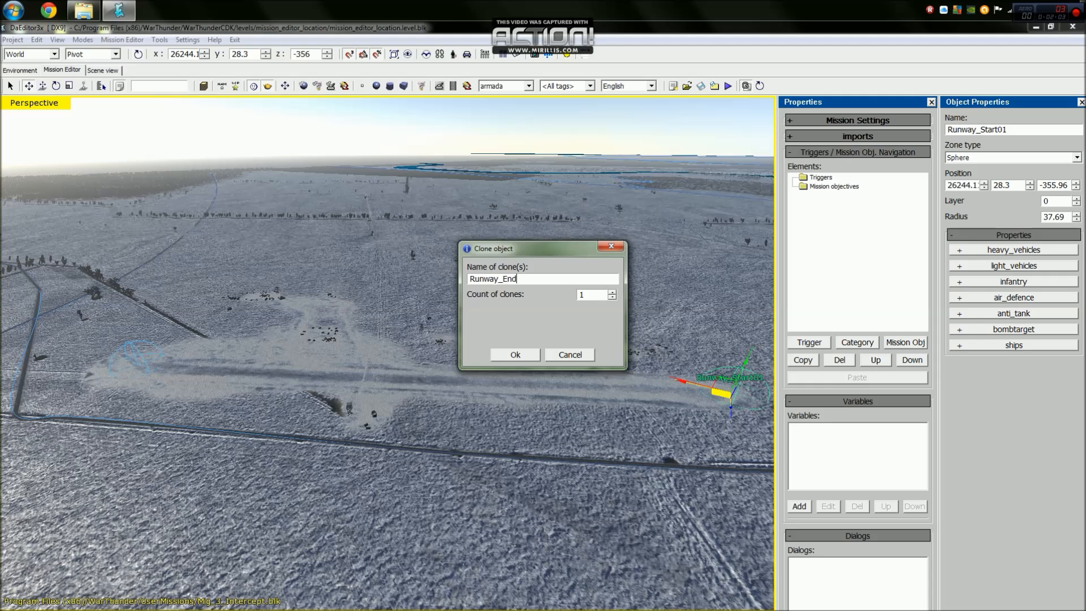
pyautogui.click(515, 354)
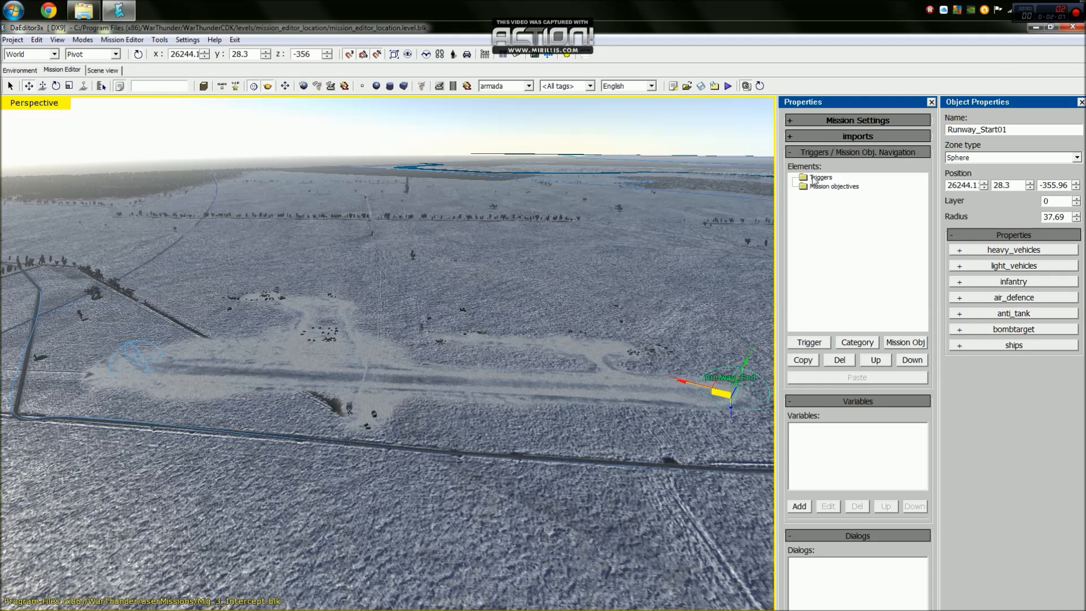
# Create a new mission trigger named Start
pyautogui.click(820, 177)
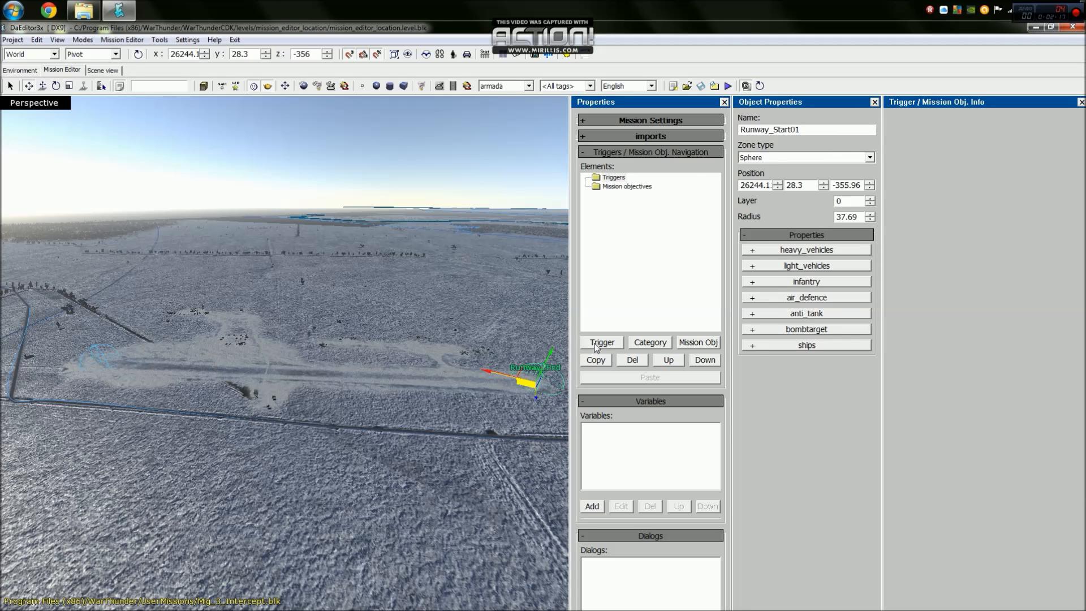
pyautogui.click(601, 341)
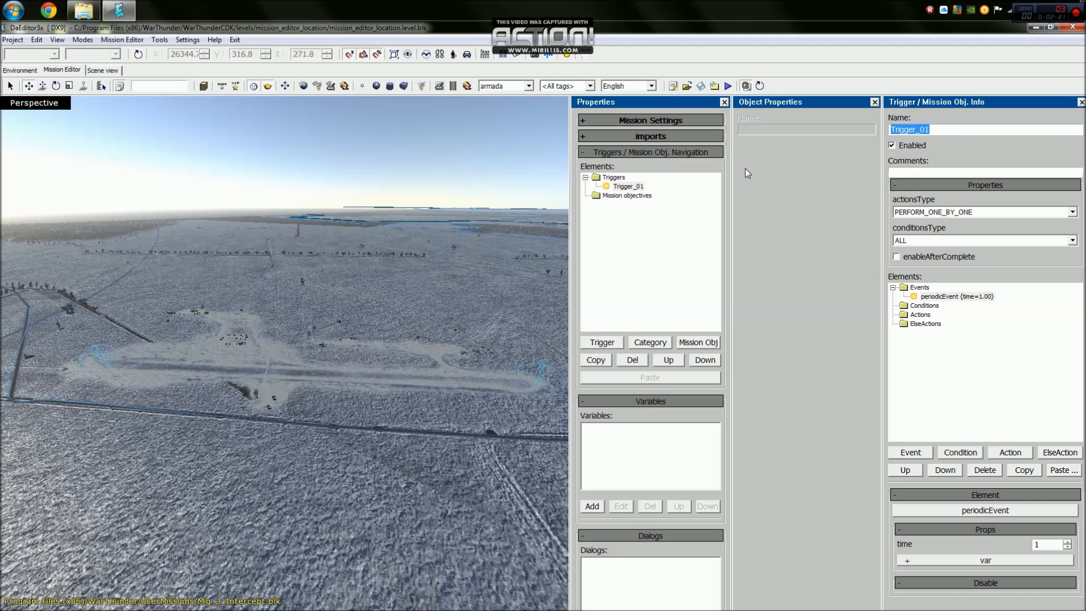
pyautogui.moveTo(946, 210)
pyautogui.write('S')
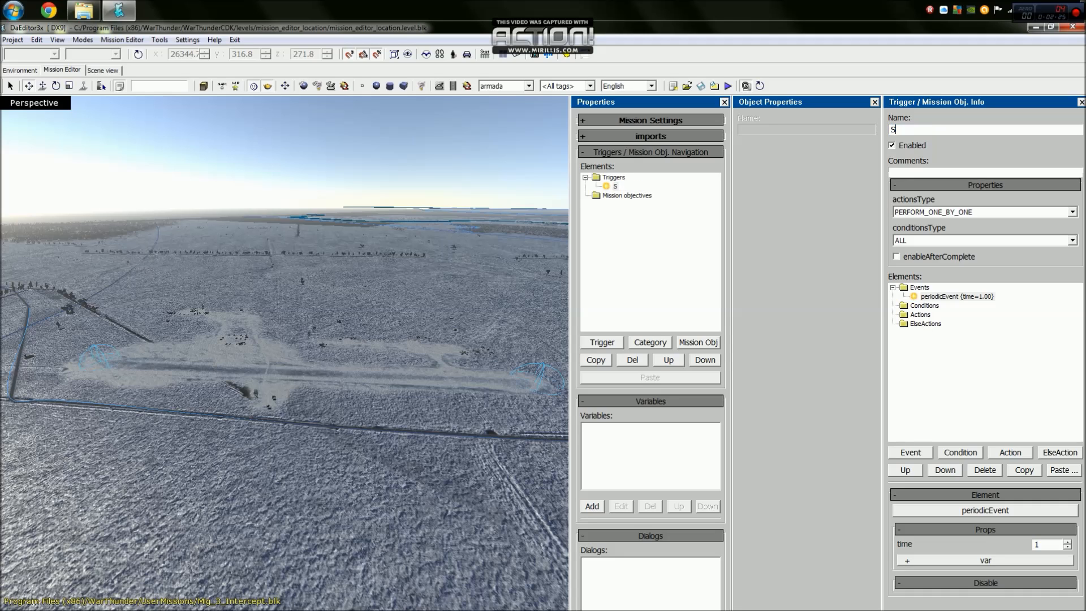
pyautogui.write('tart')
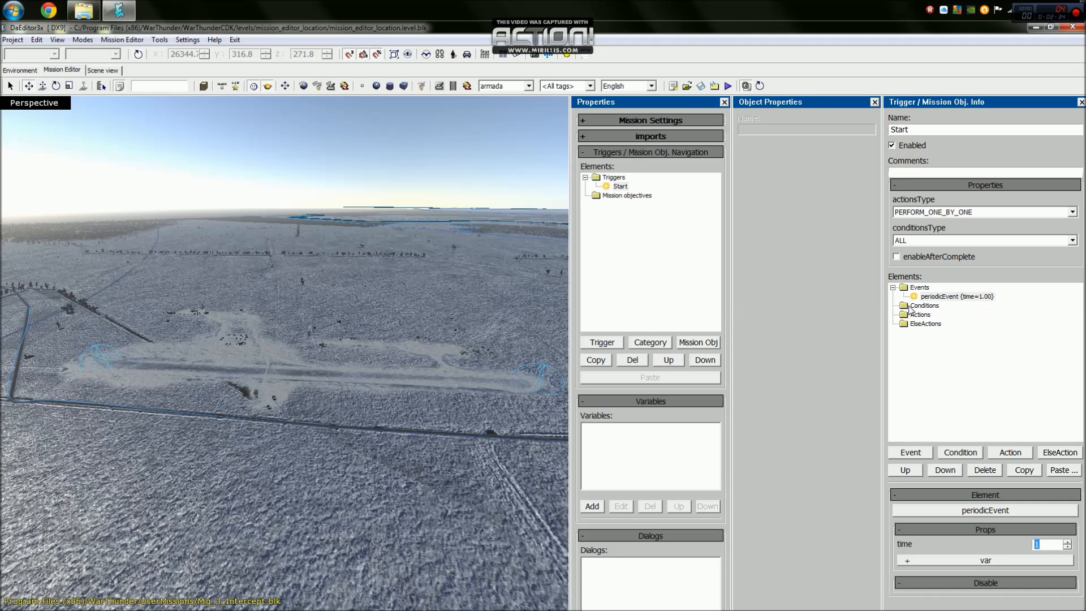
pyautogui.moveTo(991, 303)
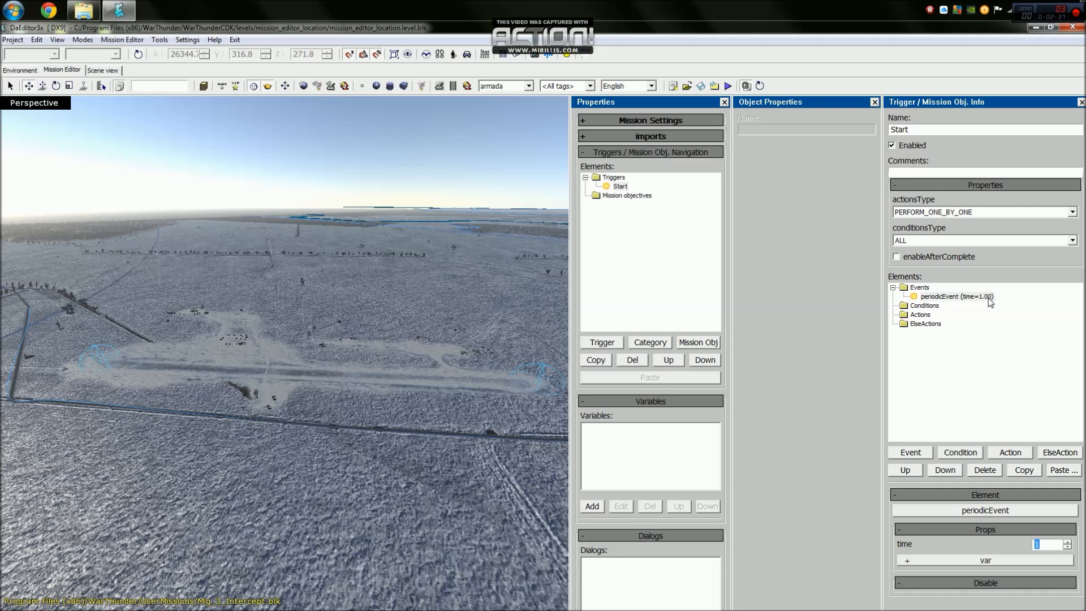
# Set the Start trigger's periodic event time to 0.1 and select its Actions group
pyautogui.write('.1')
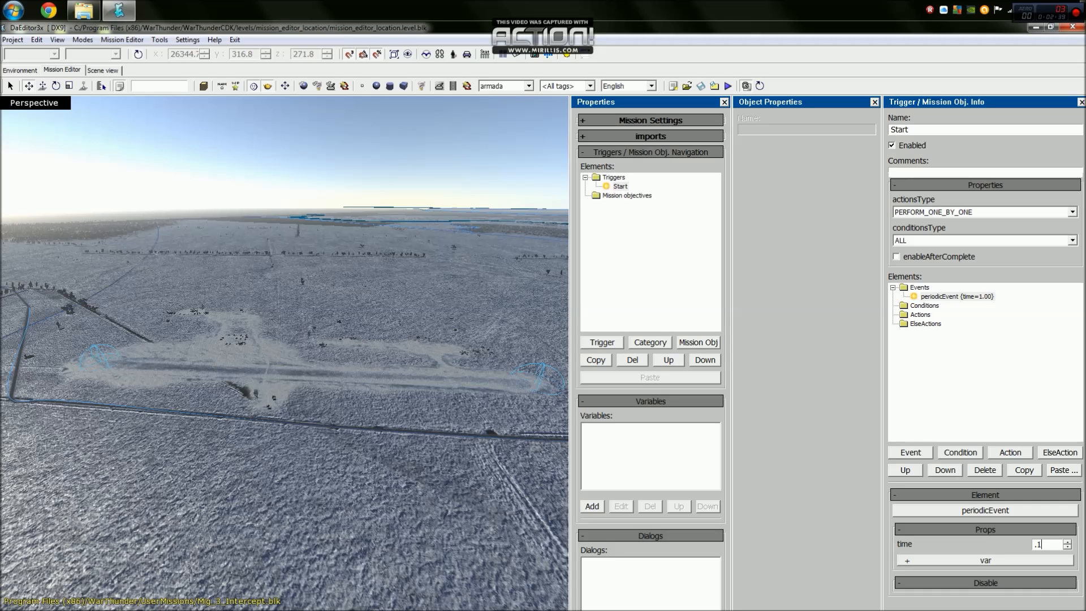
pyautogui.moveTo(931, 312)
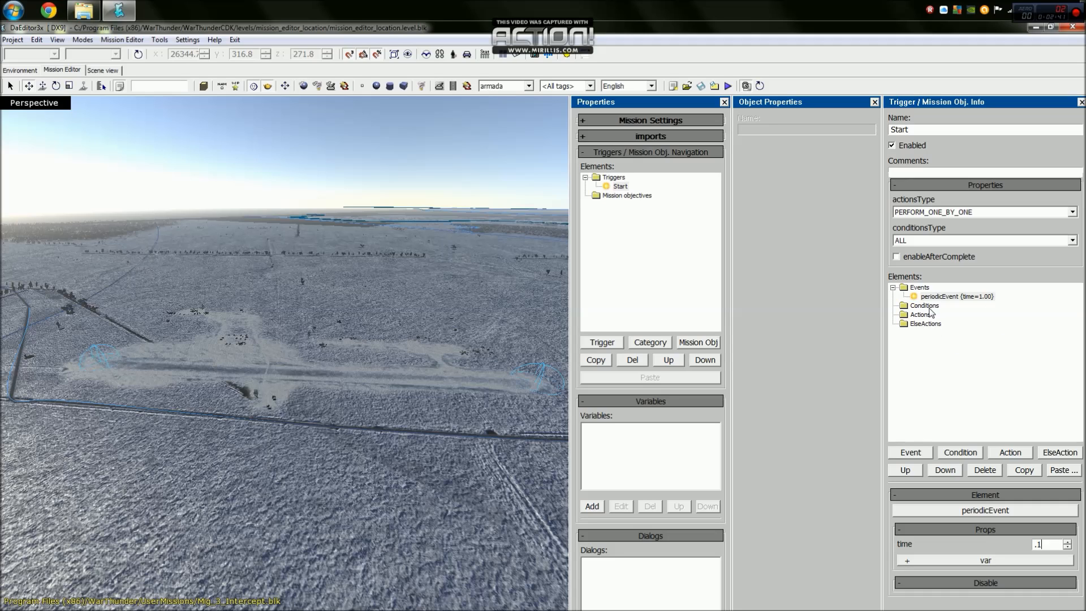
pyautogui.click(921, 315)
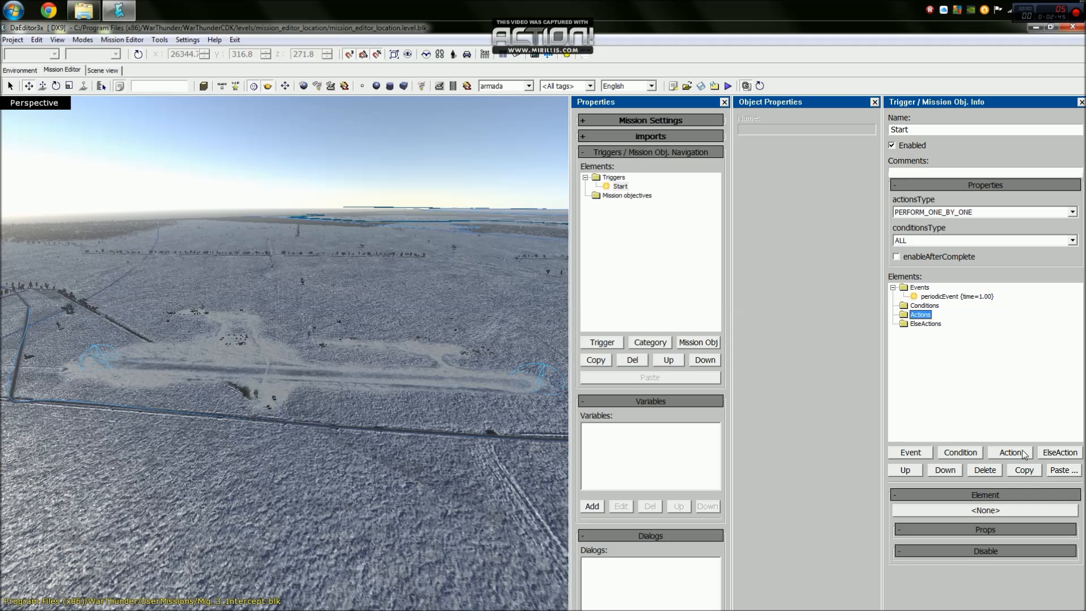
# Add an addAirfield action to Start with Runway_Start as runway start
pyautogui.click(1009, 451)
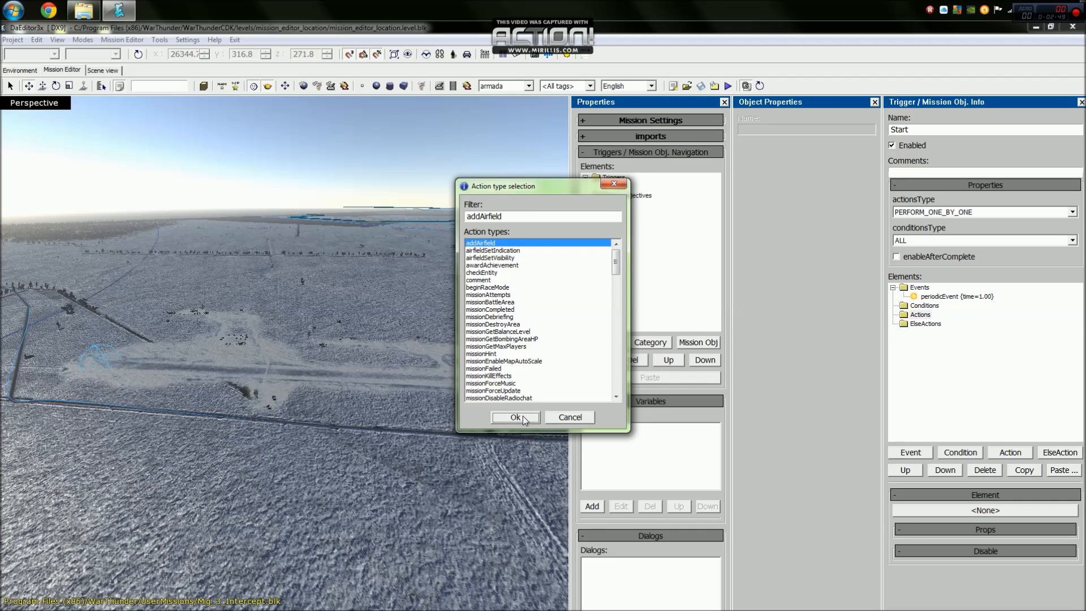
pyautogui.click(514, 417)
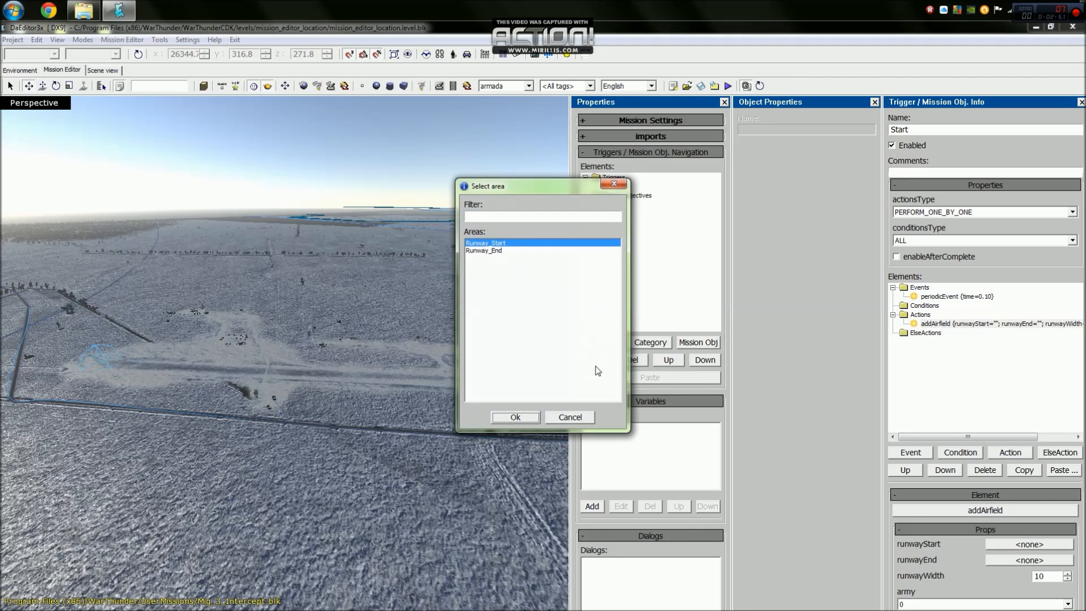
pyautogui.click(515, 416)
pyautogui.write('80')
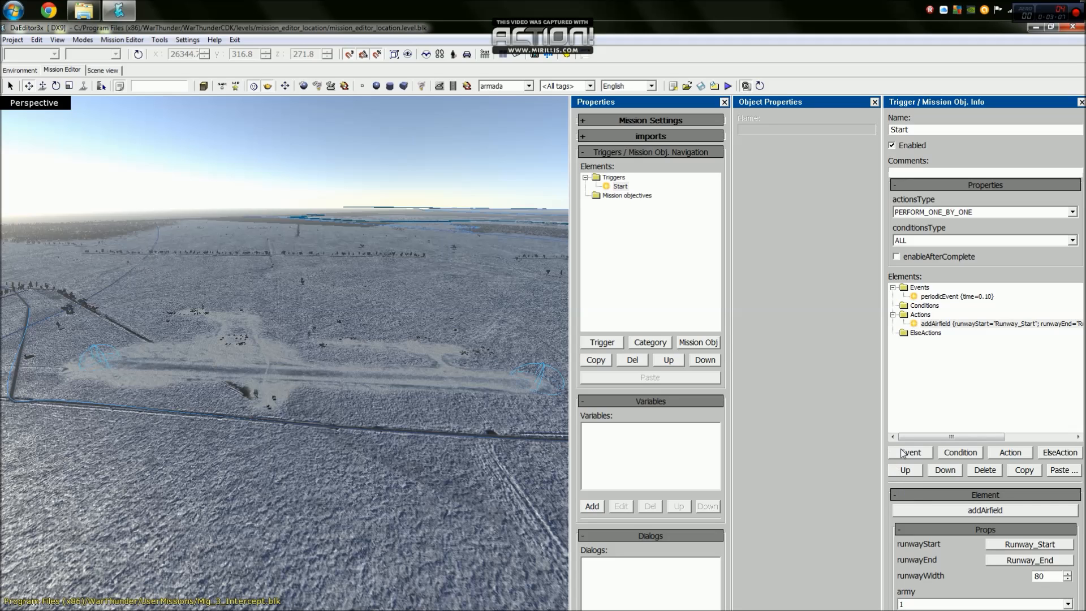
pyautogui.moveTo(618, 69)
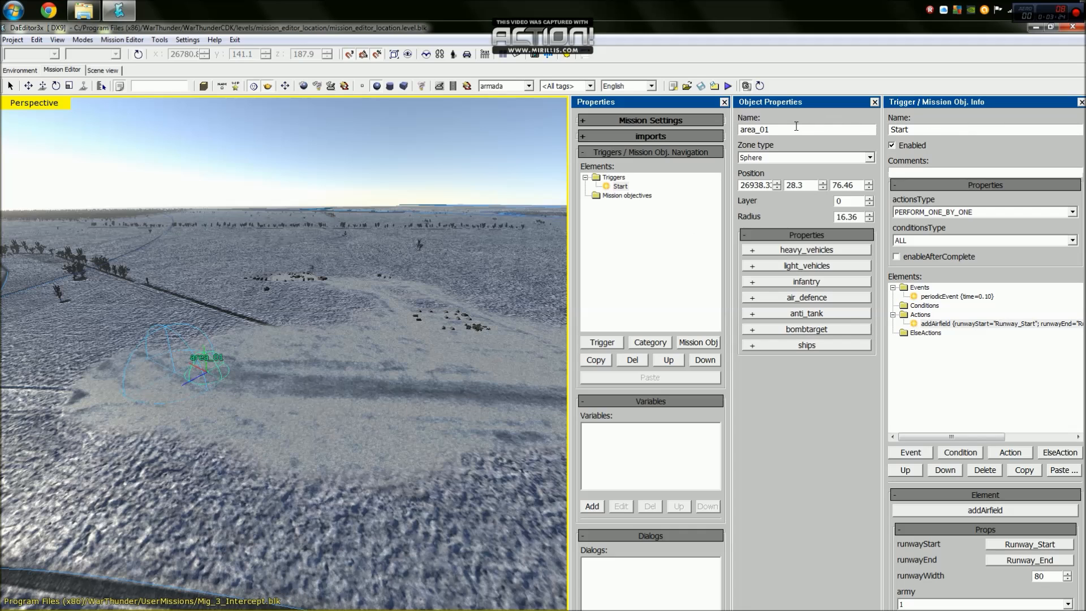
# Name the new zone Mig_Spawn and set it as the addAirfield spawn point
pyautogui.write('Mig_Spawn')
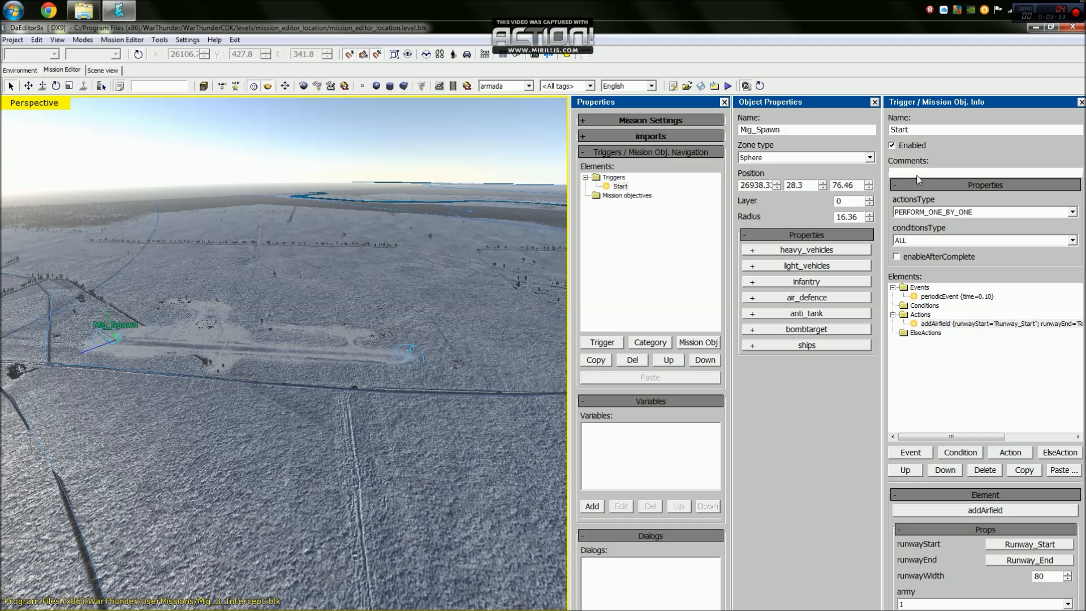
pyautogui.moveTo(1024, 591)
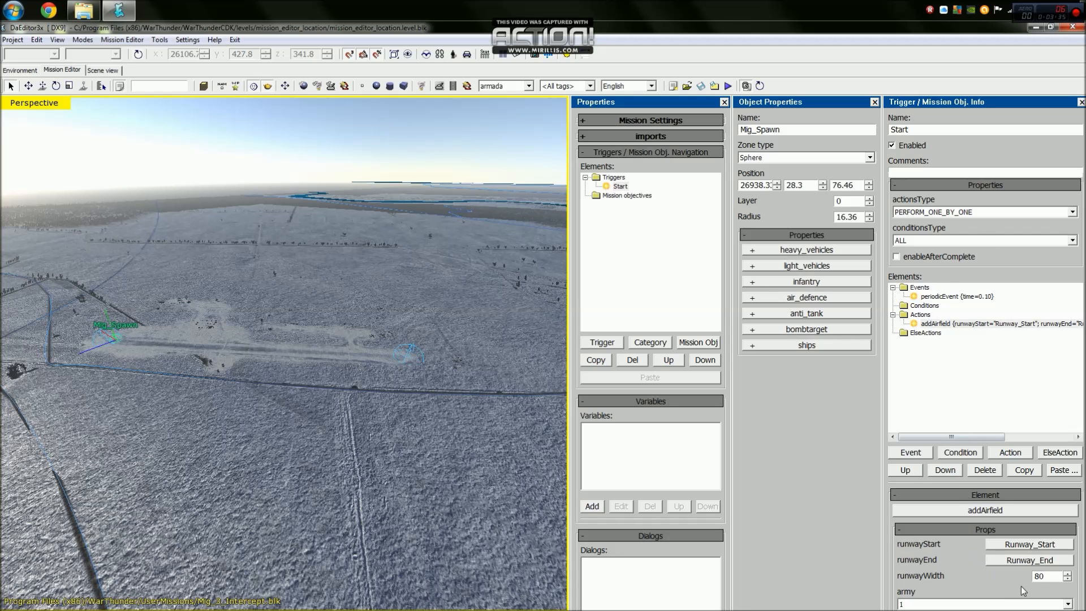
pyautogui.scroll(-3)
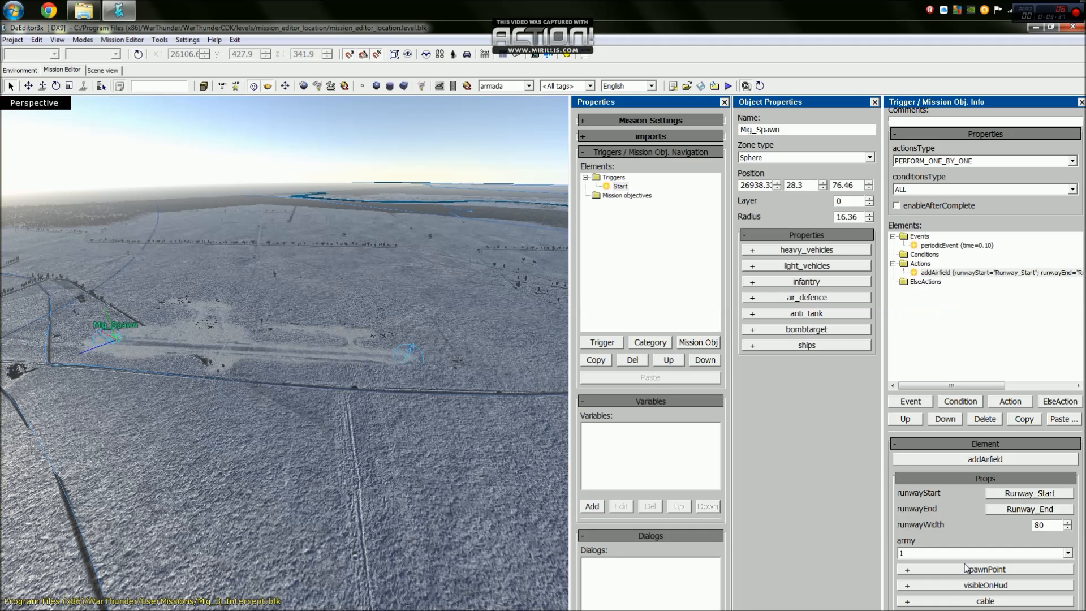
pyautogui.click(906, 569)
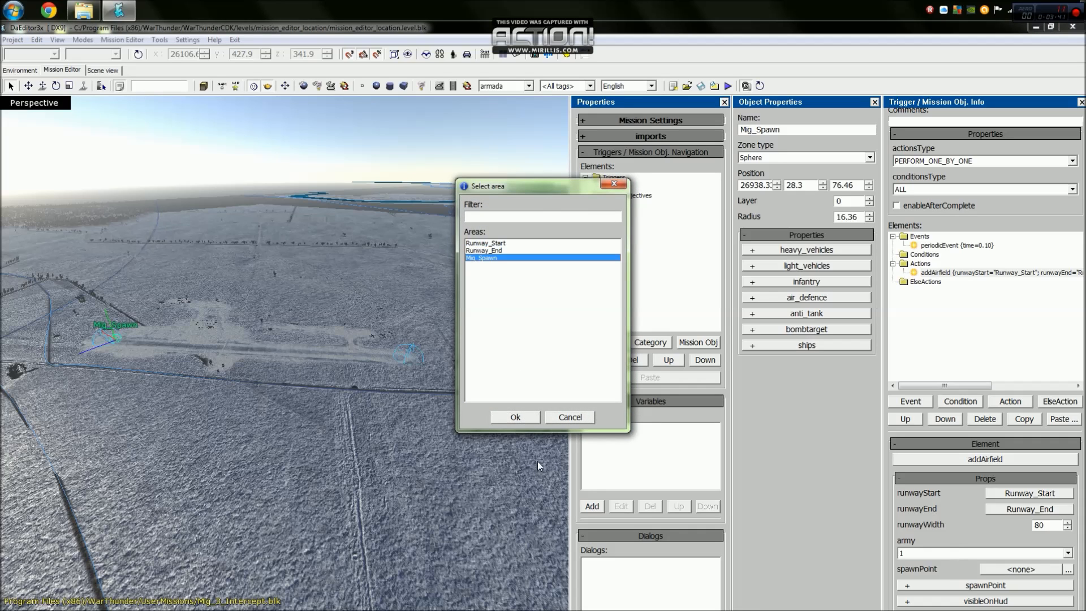
pyautogui.click(514, 417)
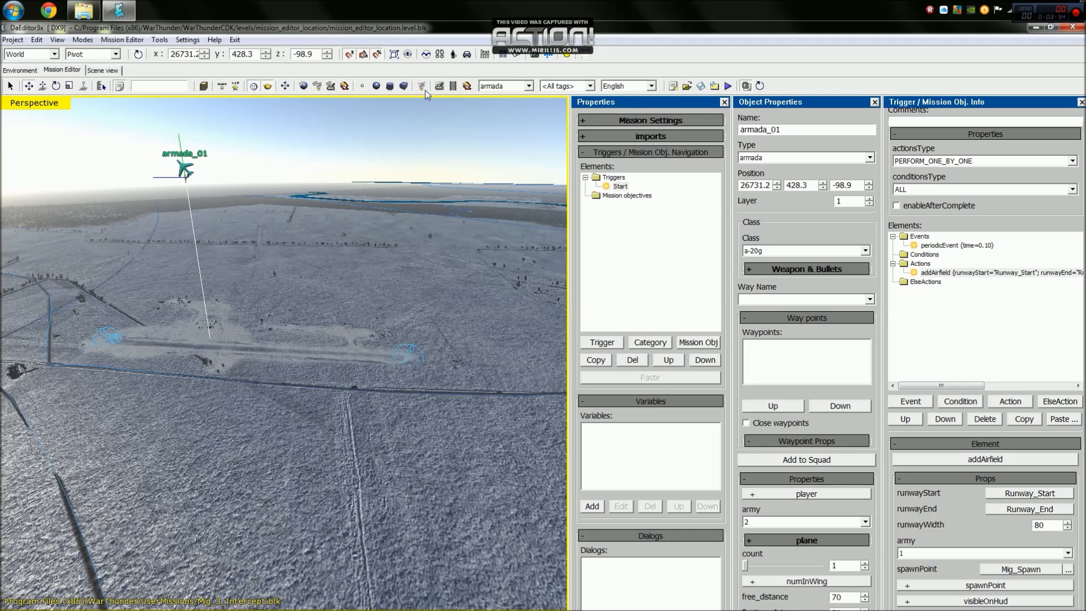
# Rename the armada unit Mig_3 with class mig_3_series_34 and army 1
pyautogui.click(440, 86)
pyautogui.write('M')
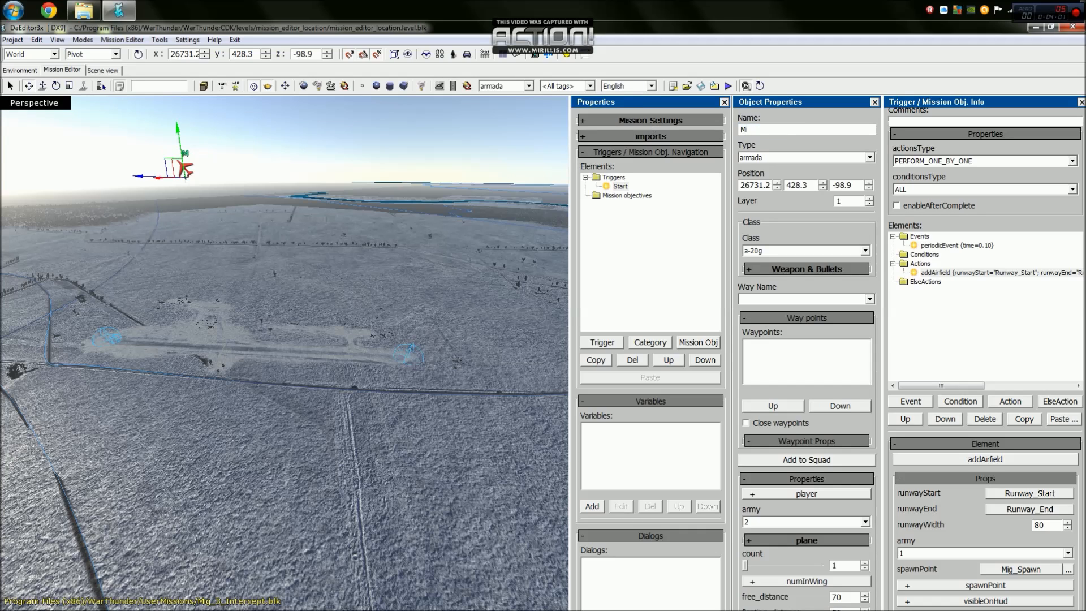
pyautogui.write('ig_3')
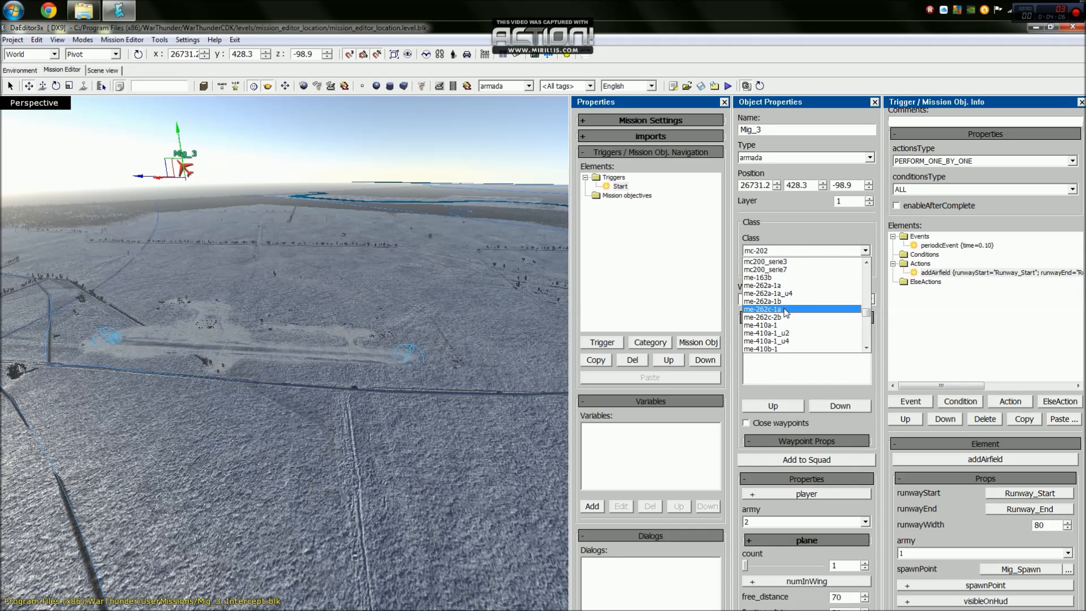
pyautogui.scroll(-3)
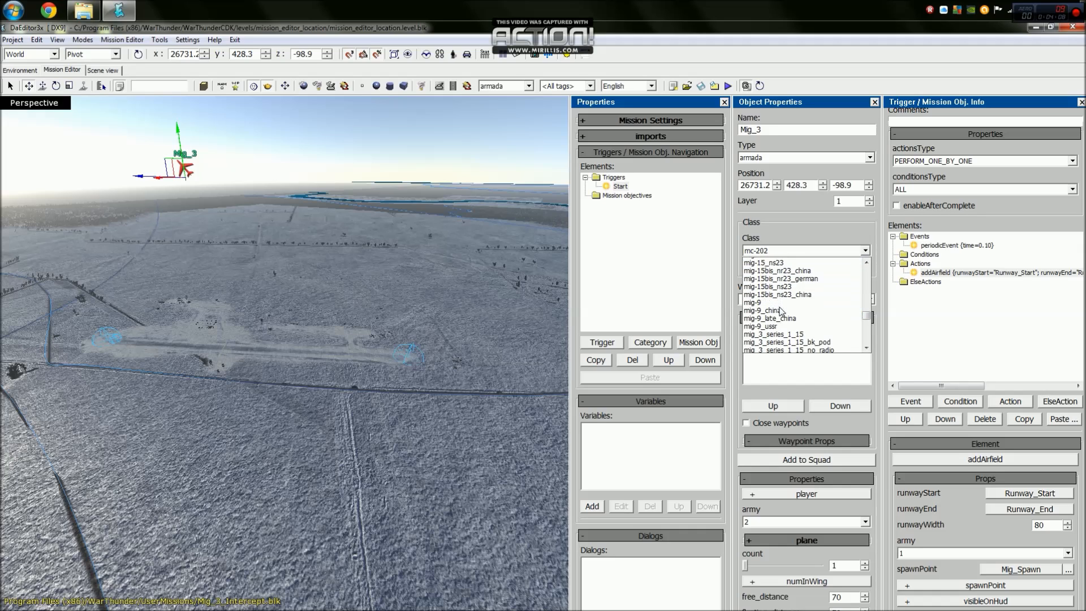
pyautogui.click(800, 309)
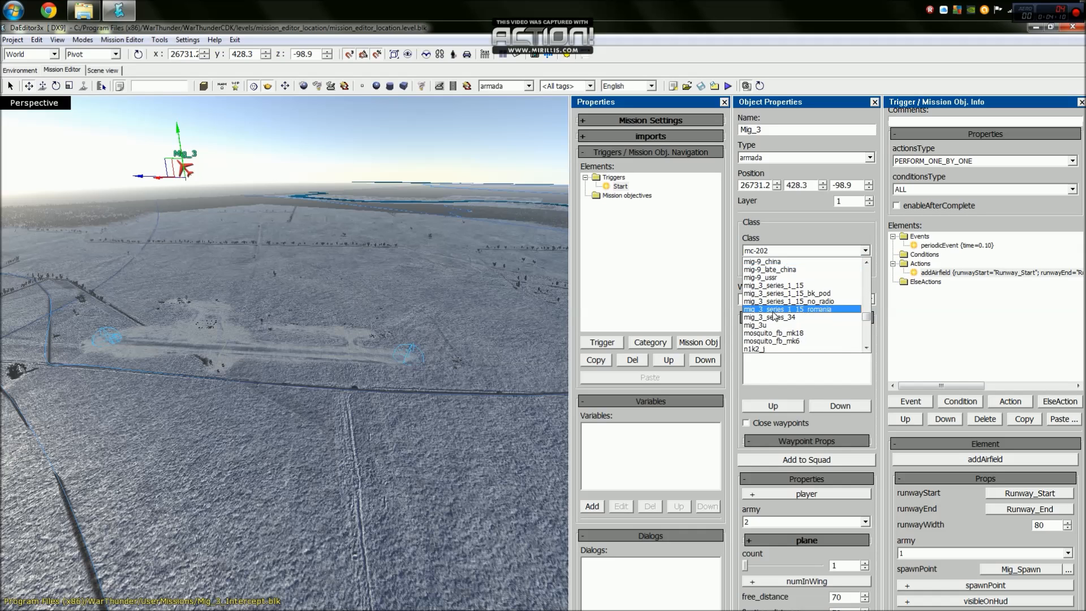
pyautogui.click(773, 316)
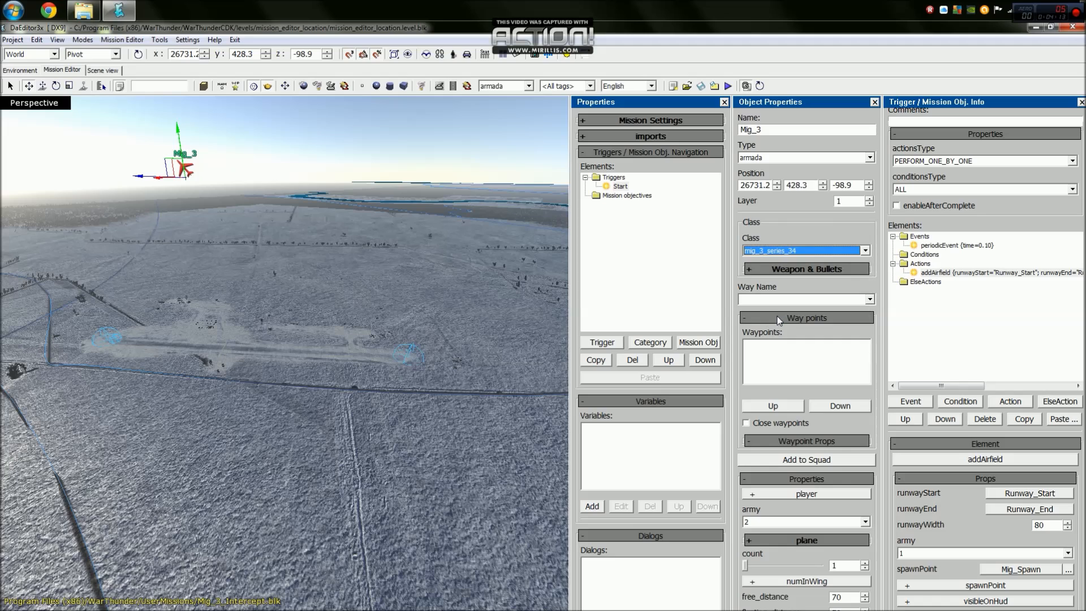
pyautogui.moveTo(809, 524)
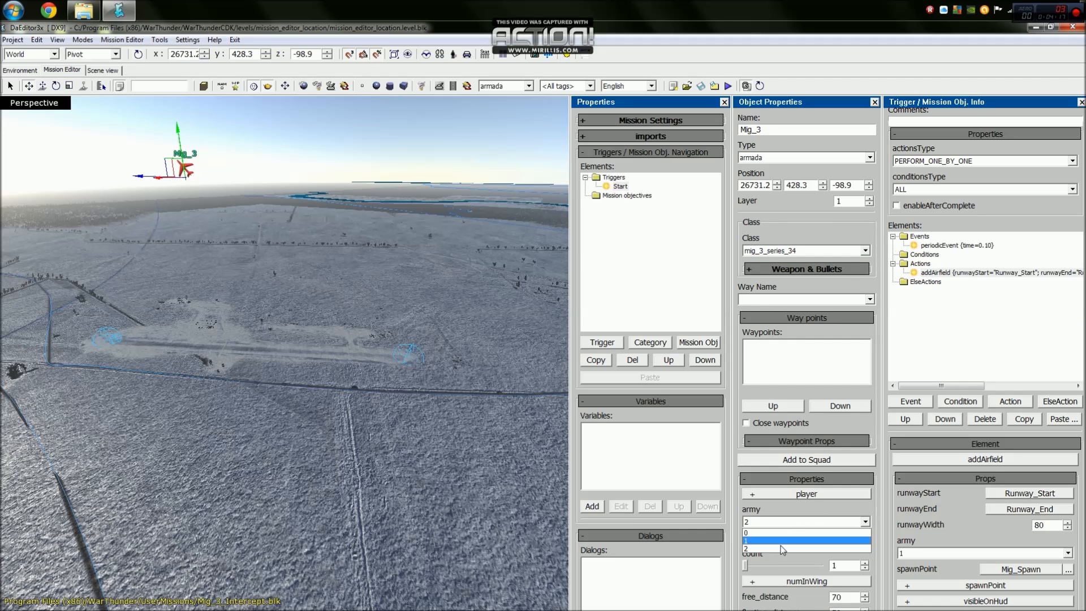
pyautogui.click(805, 541)
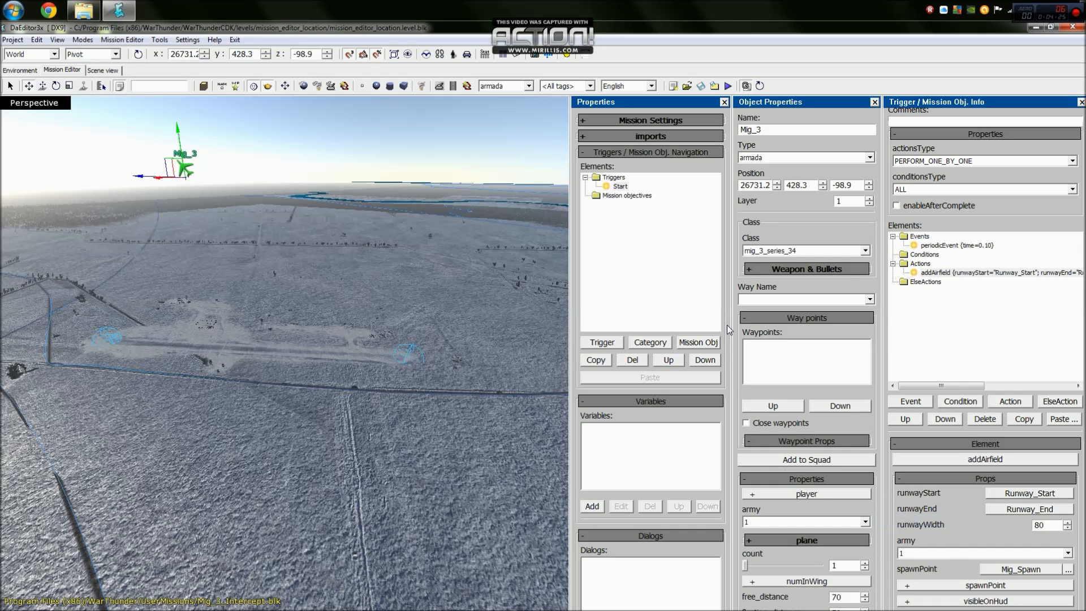
pyautogui.moveTo(136, 116)
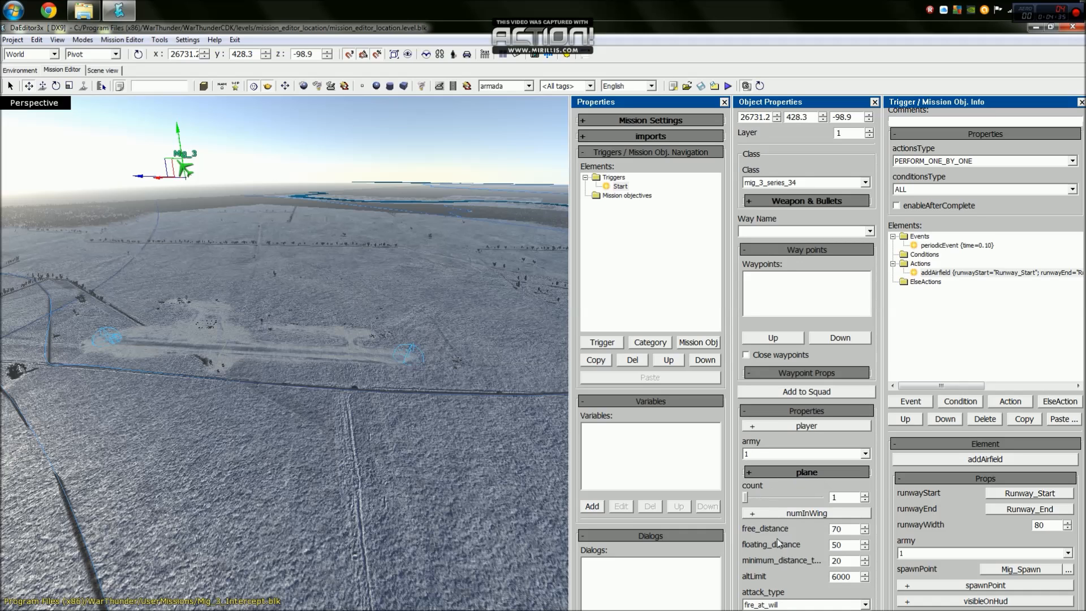
pyautogui.moveTo(811, 511)
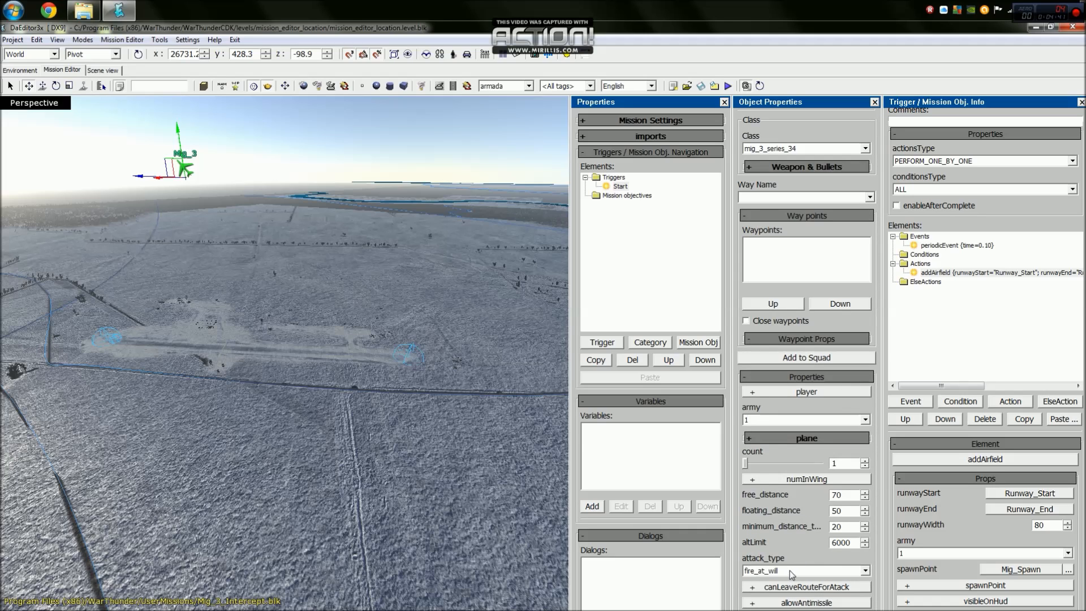
pyautogui.moveTo(790, 526)
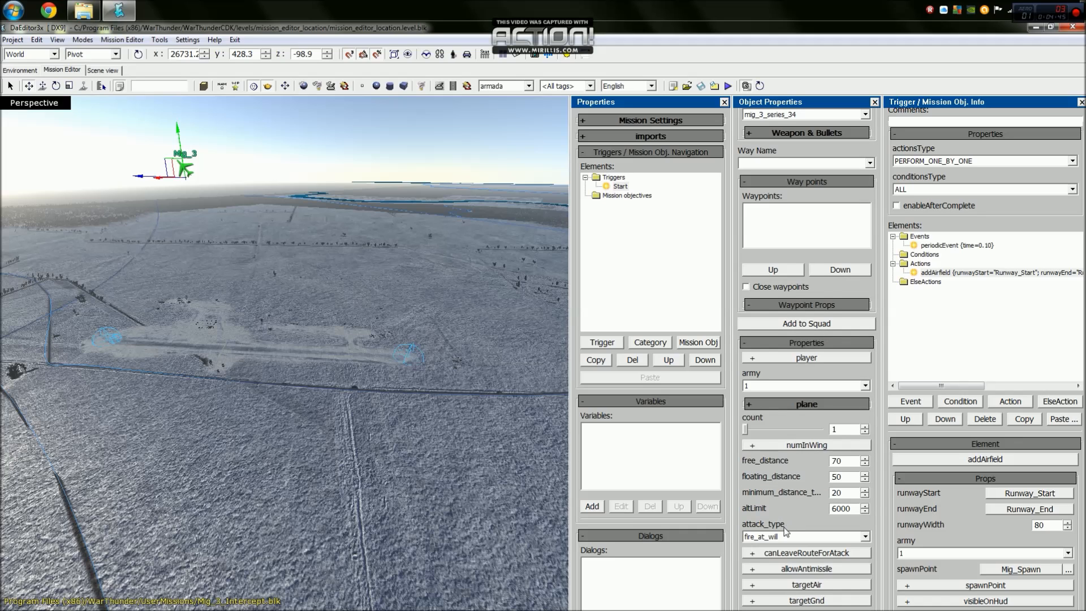
pyautogui.scroll(-3)
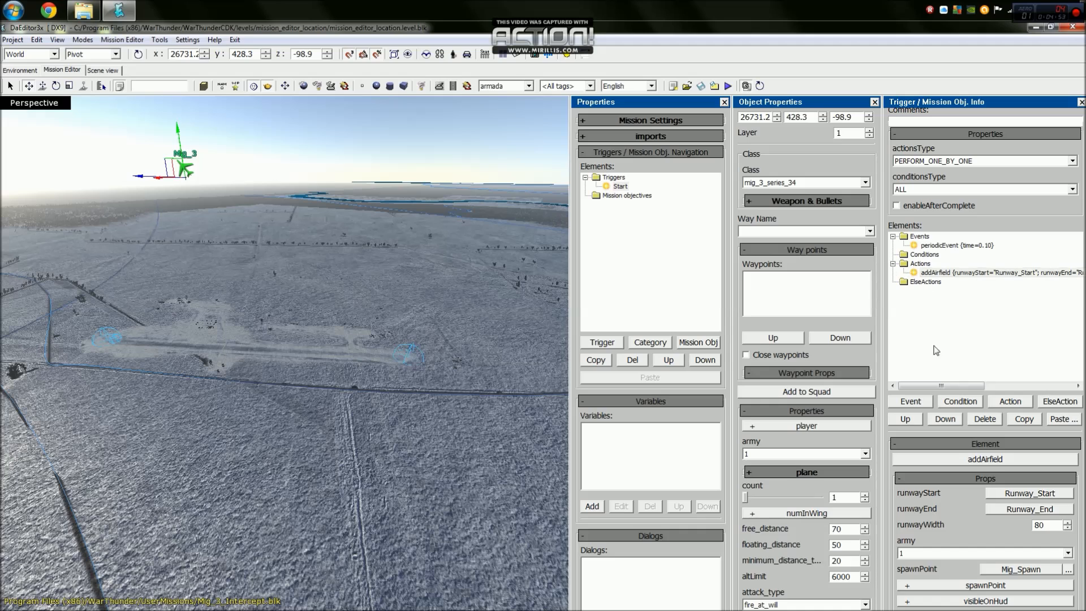
# Add a spawnOnAirfield action to the Start trigger
pyautogui.click(1009, 400)
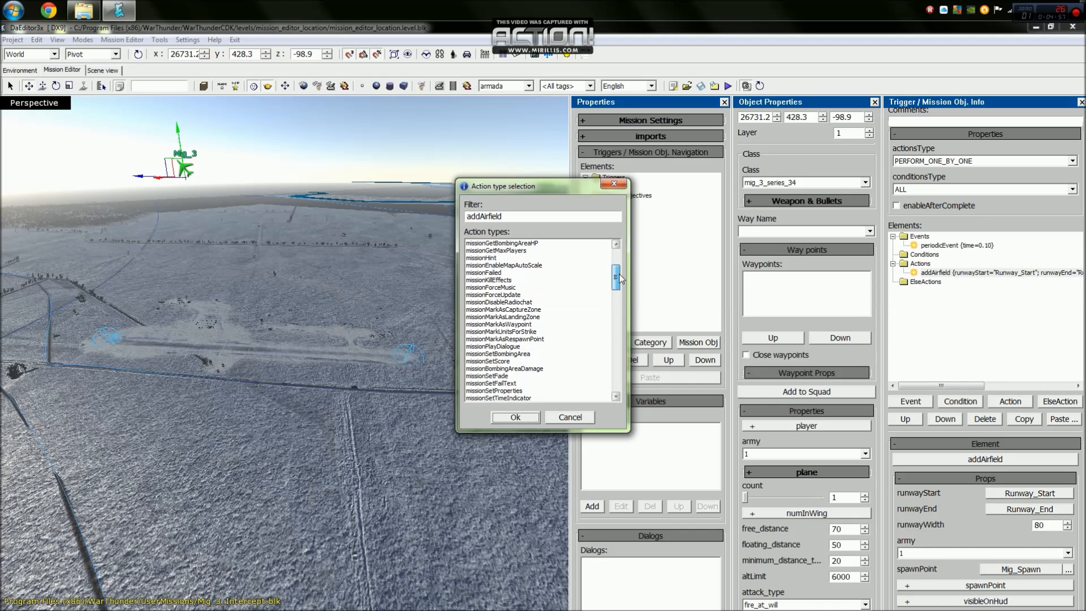
pyautogui.scroll(-3)
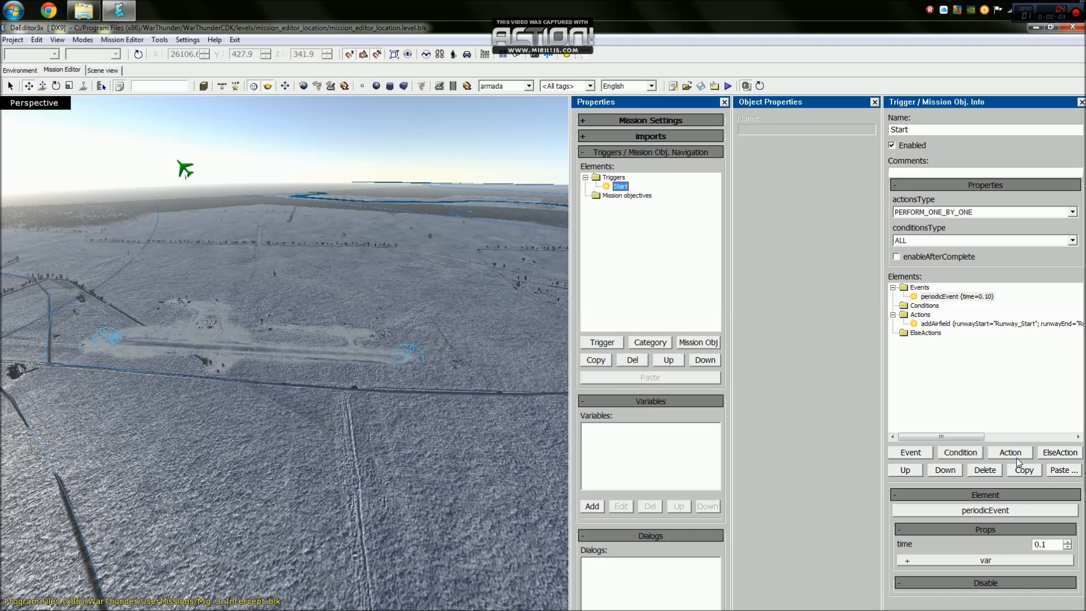
pyautogui.click(1009, 451)
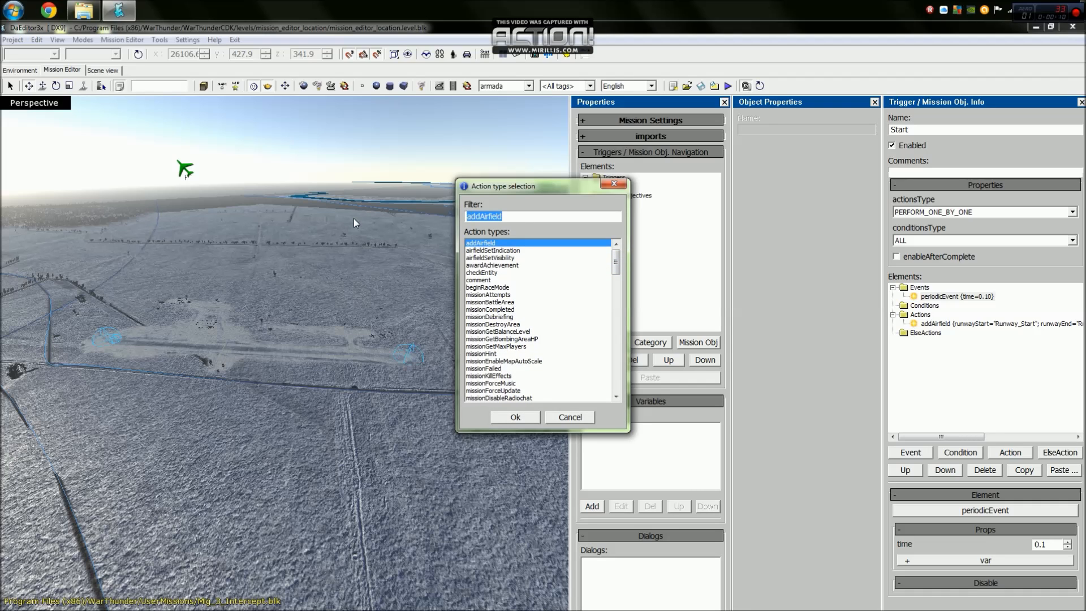
pyautogui.write('spawnon')
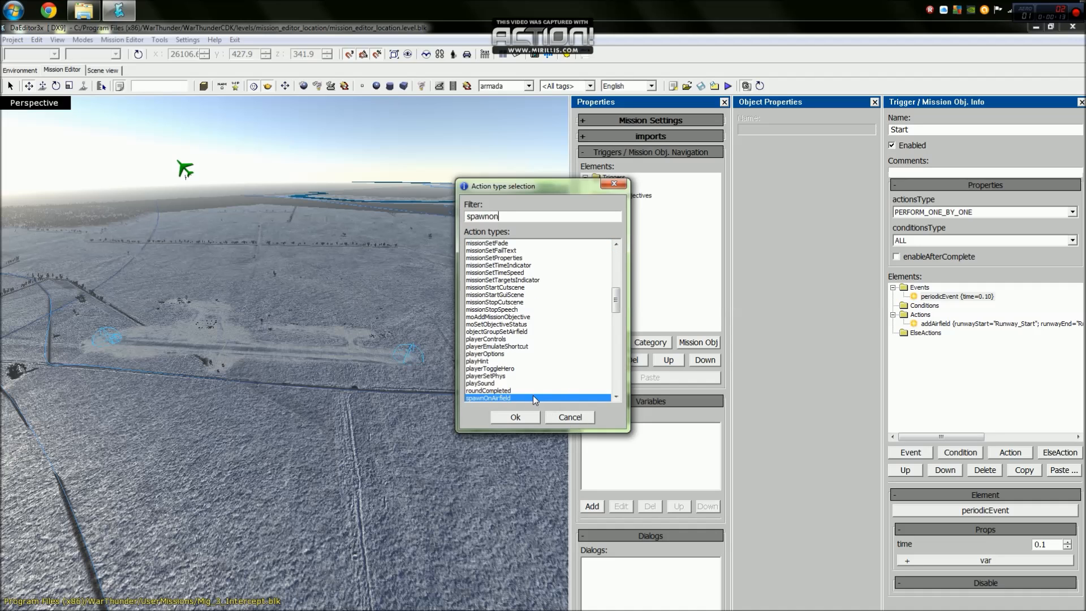
pyautogui.click(514, 417)
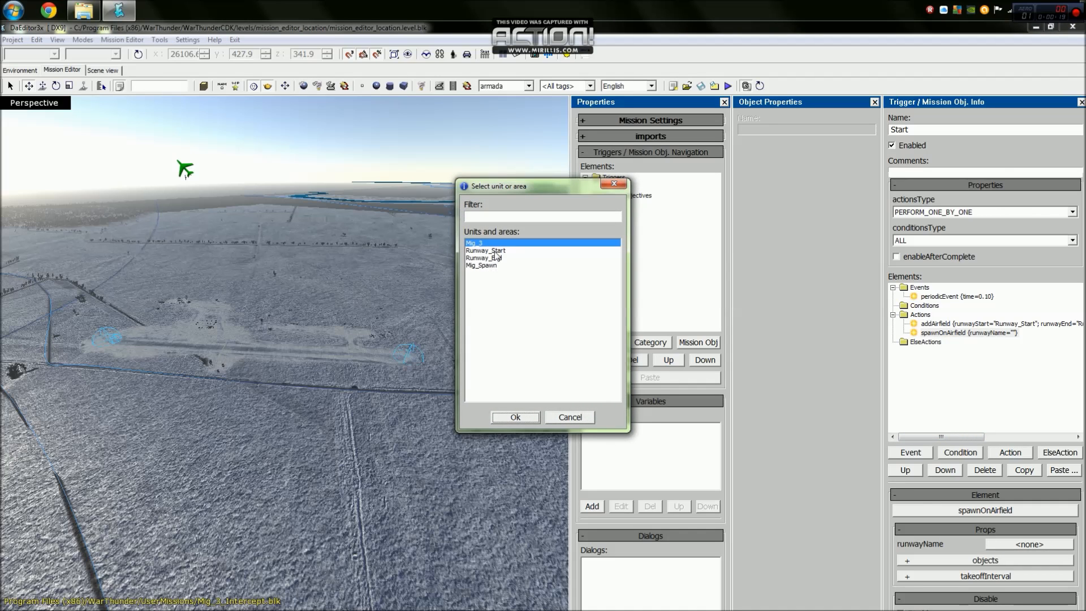
# Set the spawn runway to Runway_Start and the spawned object to Mig_3
pyautogui.click(515, 417)
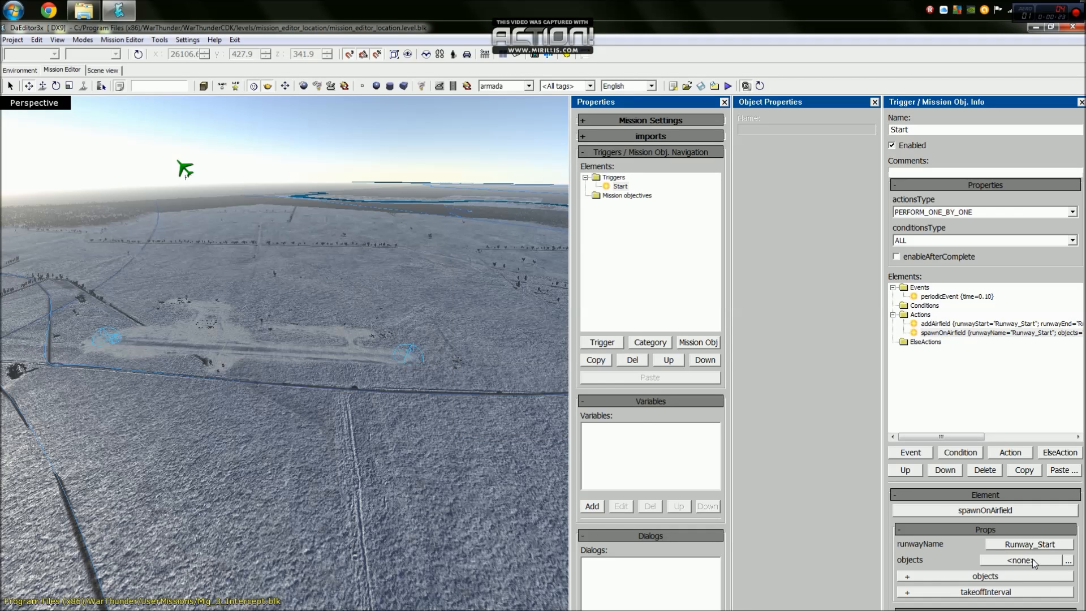
pyautogui.click(1069, 560)
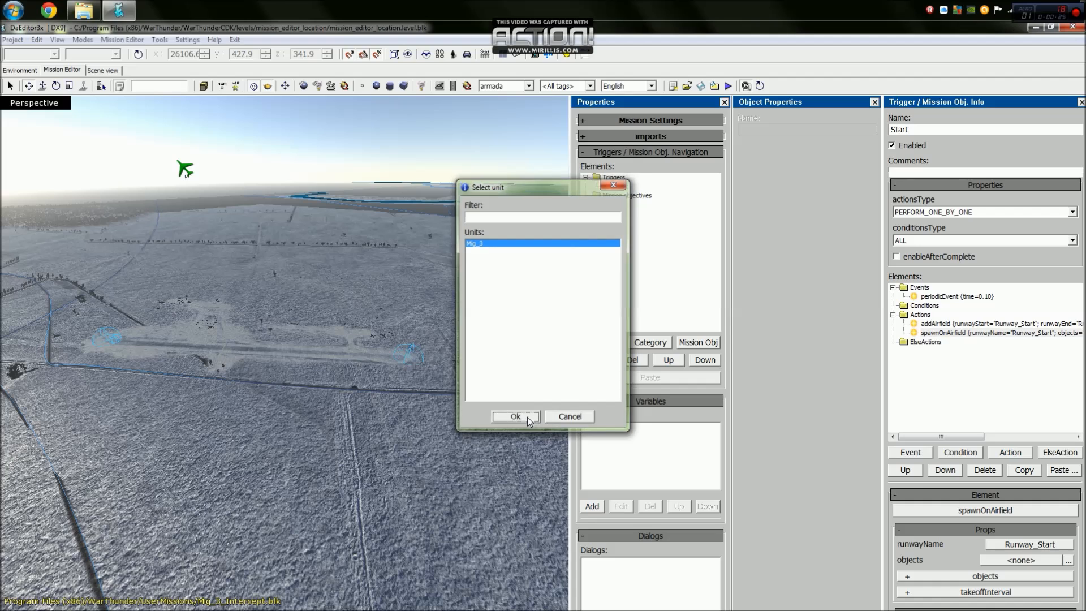
pyautogui.click(515, 416)
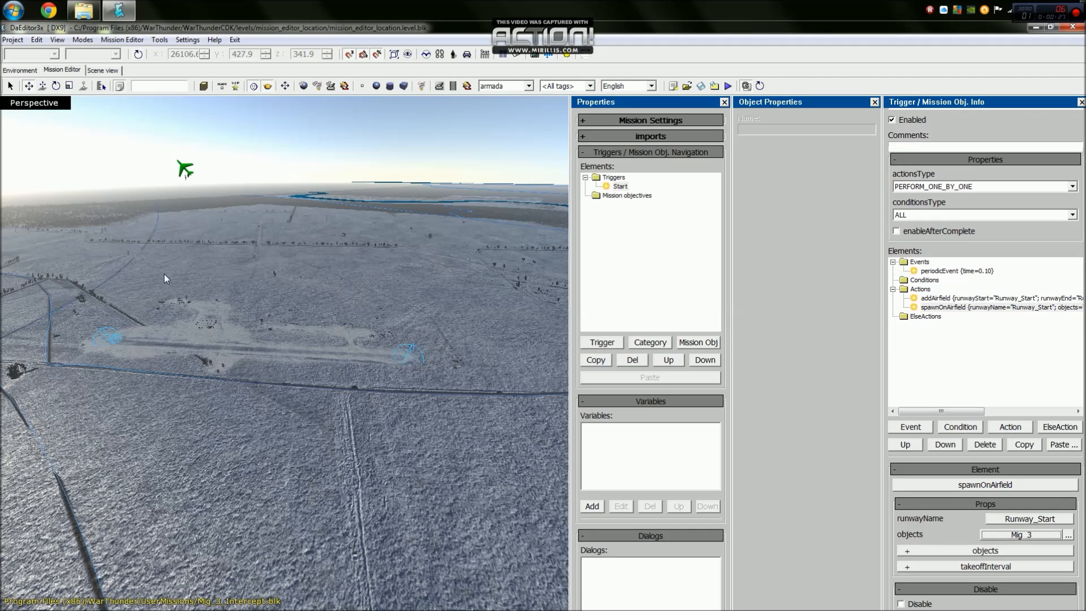
pyautogui.moveTo(233, 511)
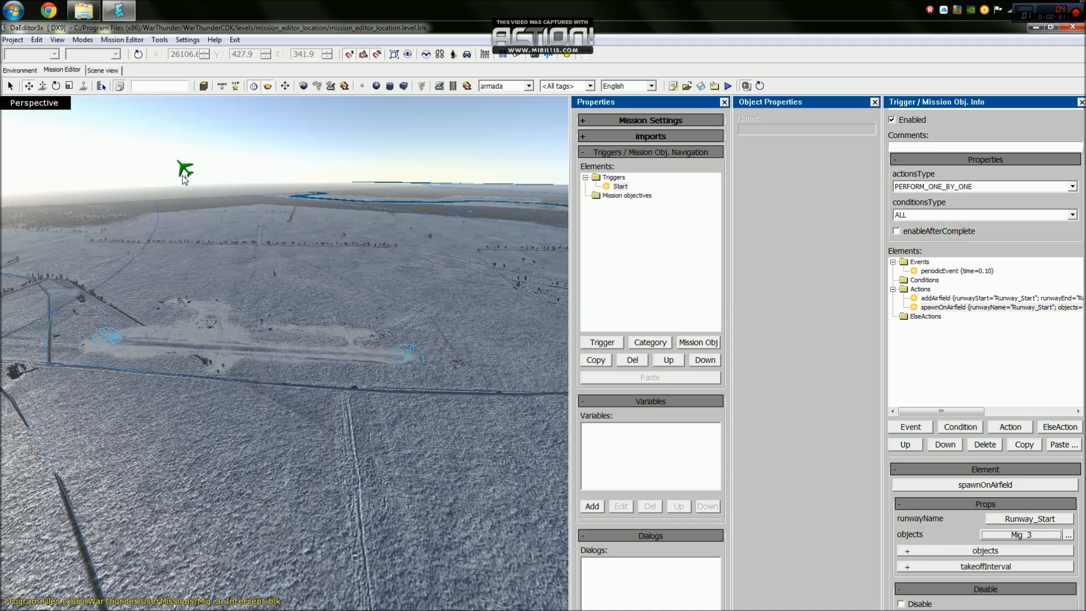
pyautogui.moveTo(180, 346)
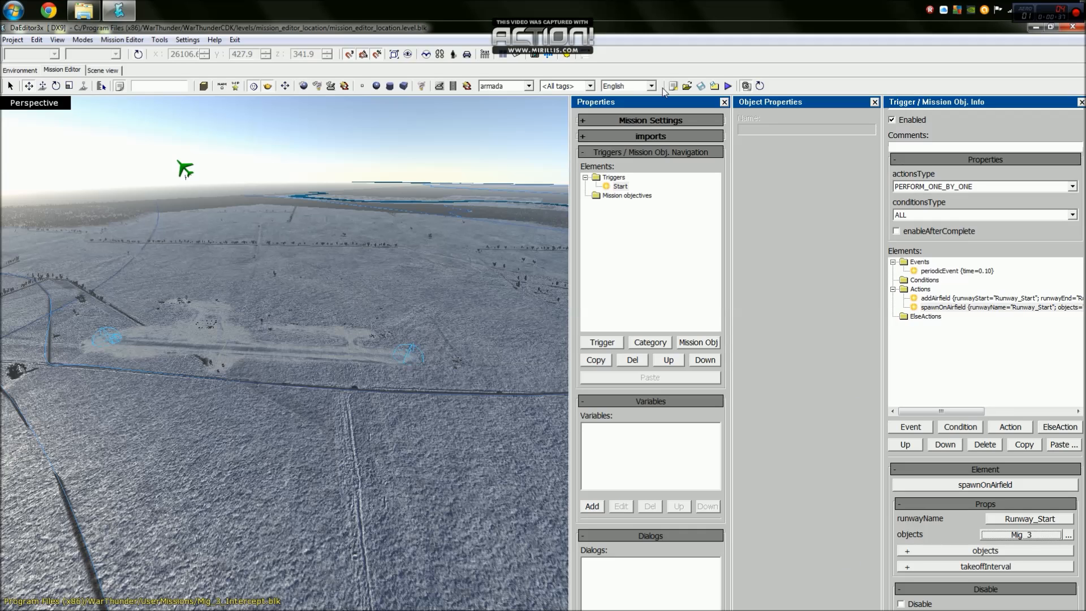
pyautogui.moveTo(197, 69)
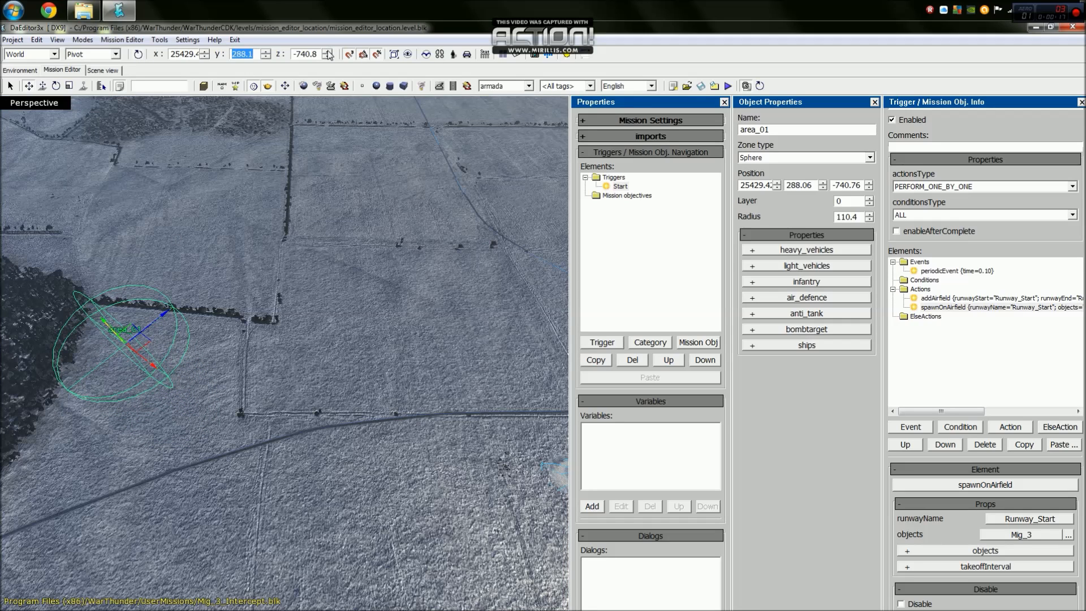
# Set the new sphere zone's height to 300 and rename it Take_off_area
pyautogui.write('300')
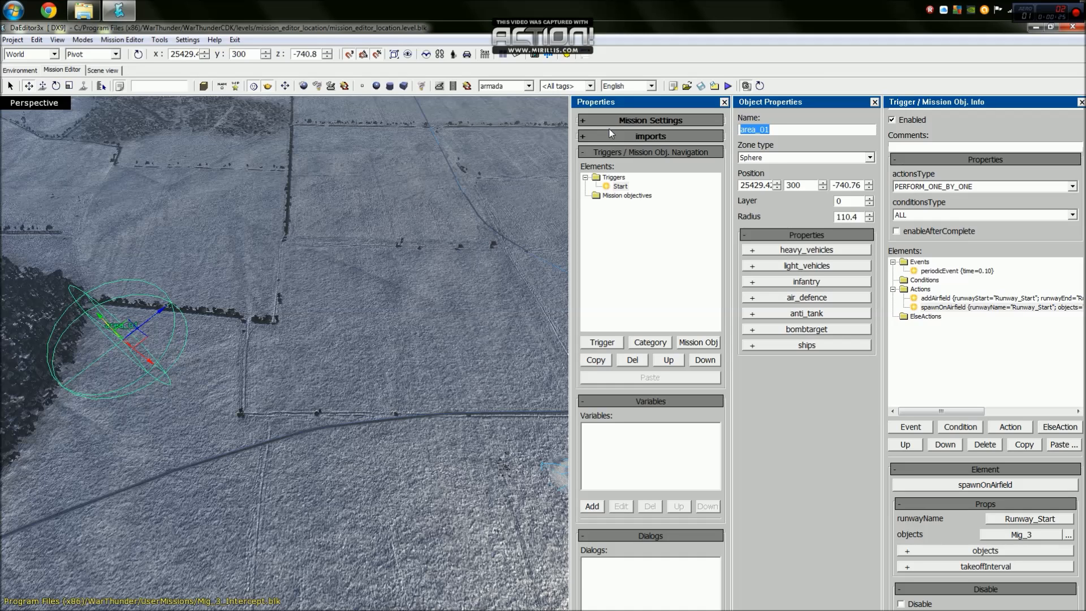
pyautogui.write('Take_off_')
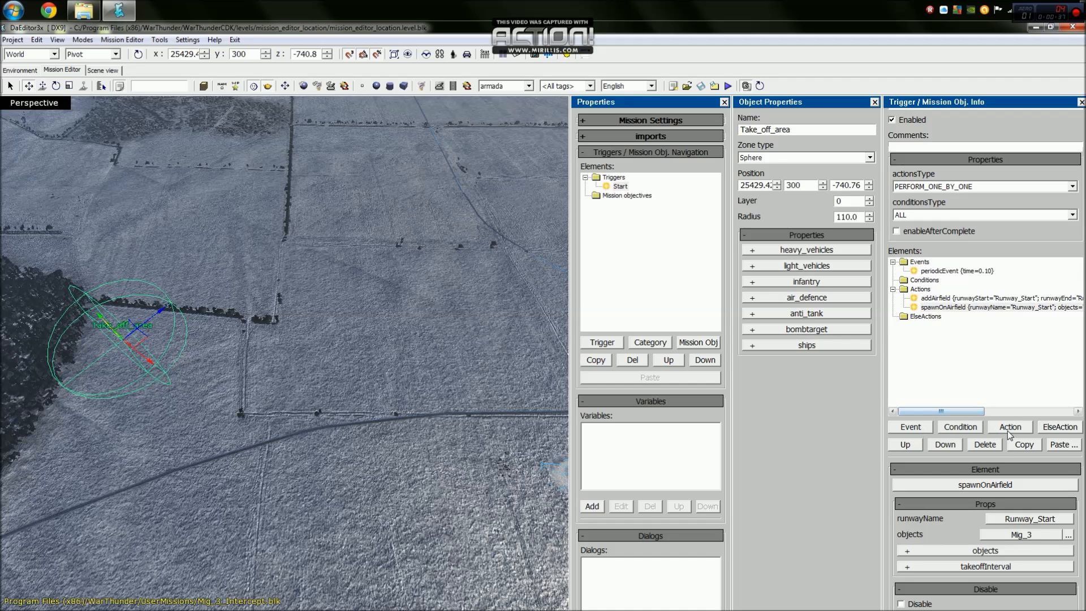
# Add a missionMarkAsWaypoint action to Start targeting Take_off_area
pyautogui.click(1009, 426)
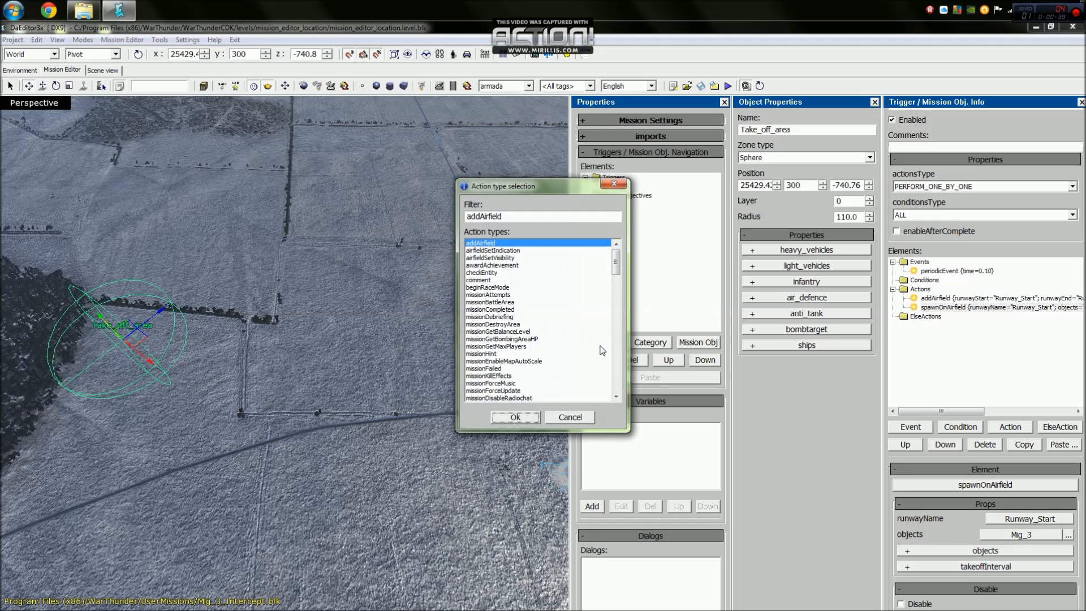
pyautogui.scroll(-3)
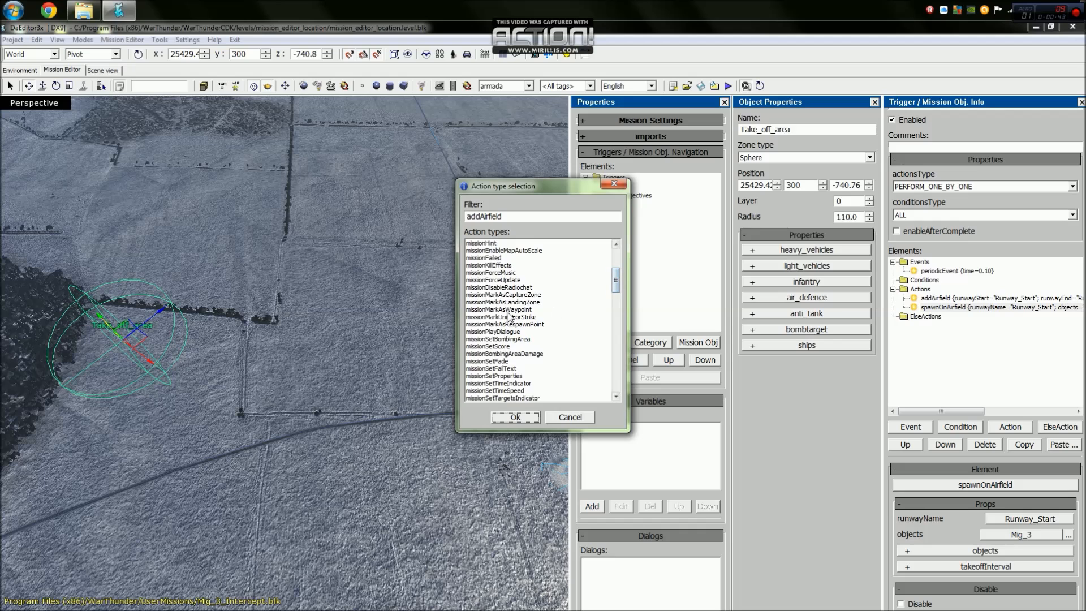
pyautogui.click(499, 309)
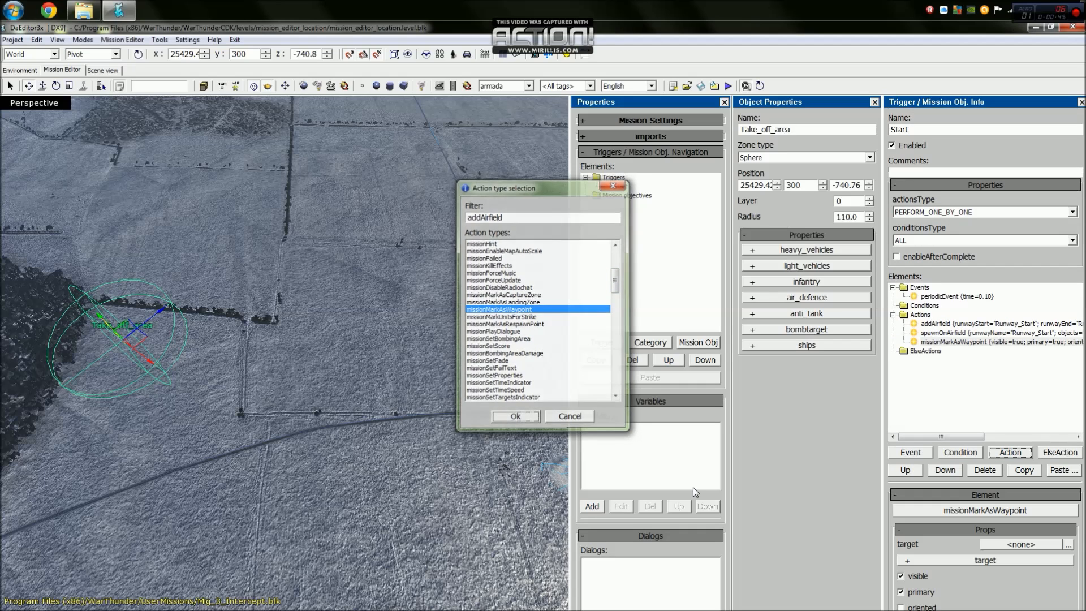
pyautogui.click(514, 415)
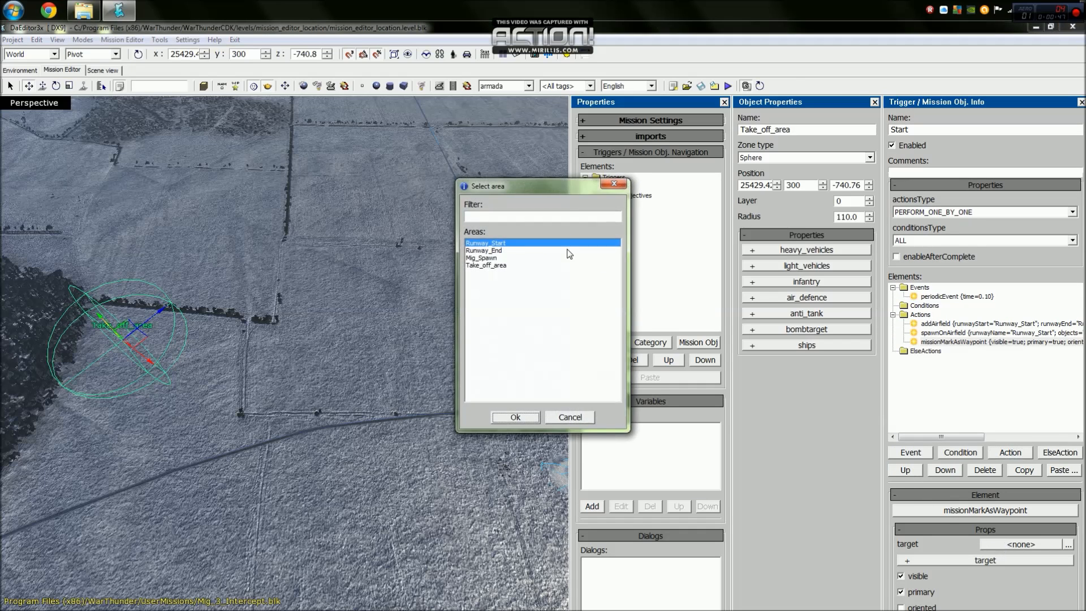
pyautogui.click(487, 264)
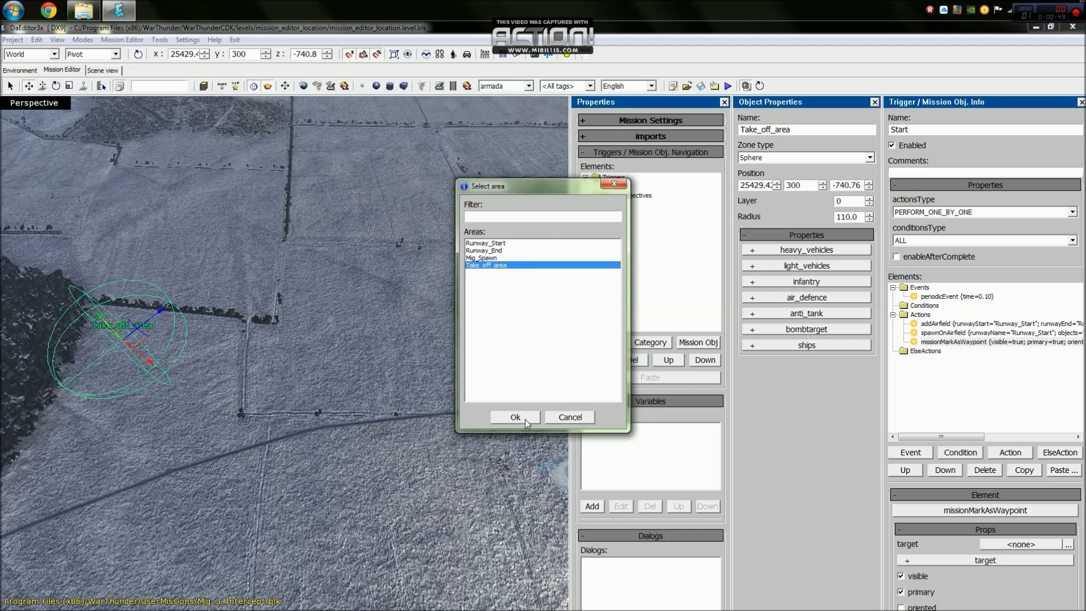
pyautogui.click(515, 417)
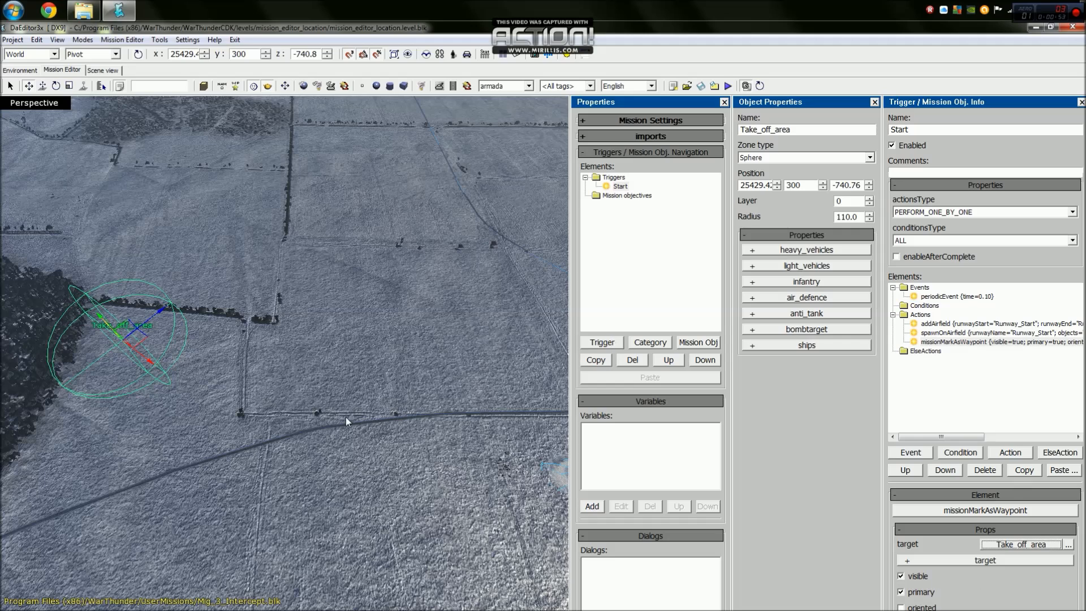
pyautogui.moveTo(129, 403)
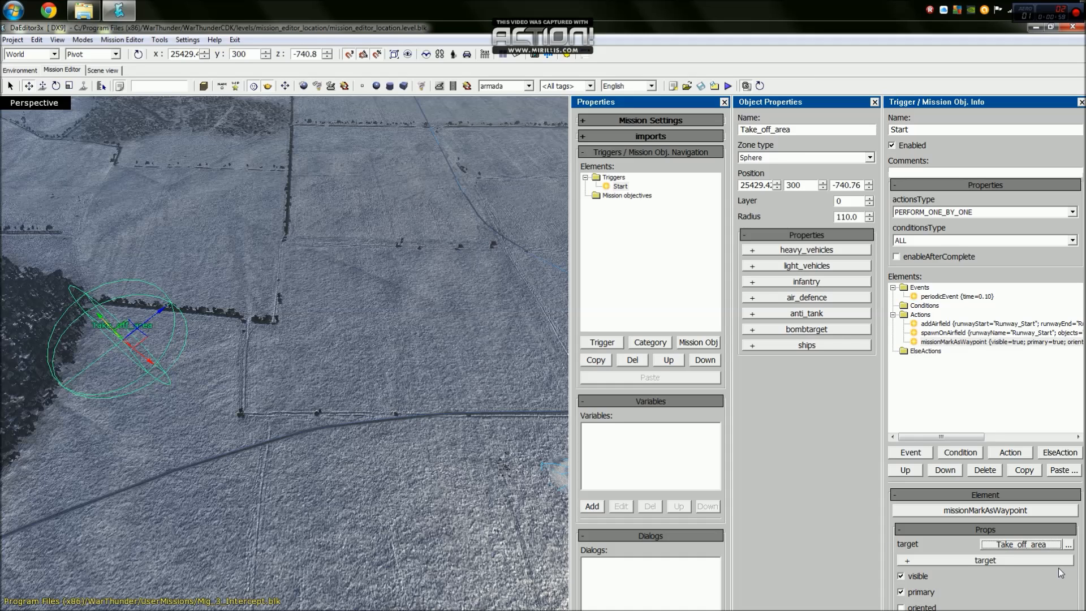
pyautogui.moveTo(1048, 562)
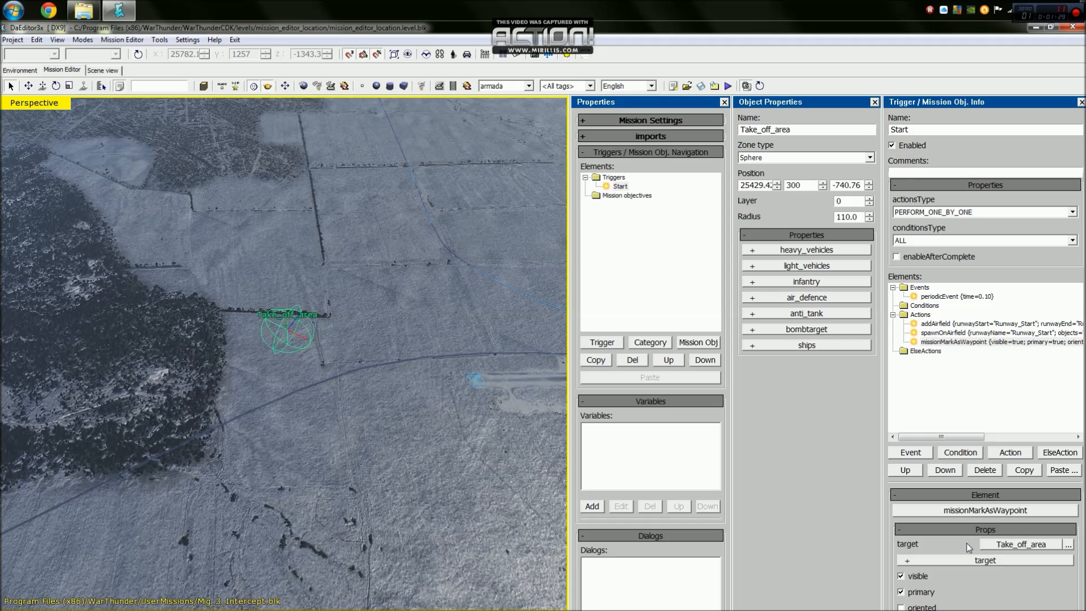
# Raise the new sphere zone area_01 over the river to height 1000
pyautogui.scroll(-3)
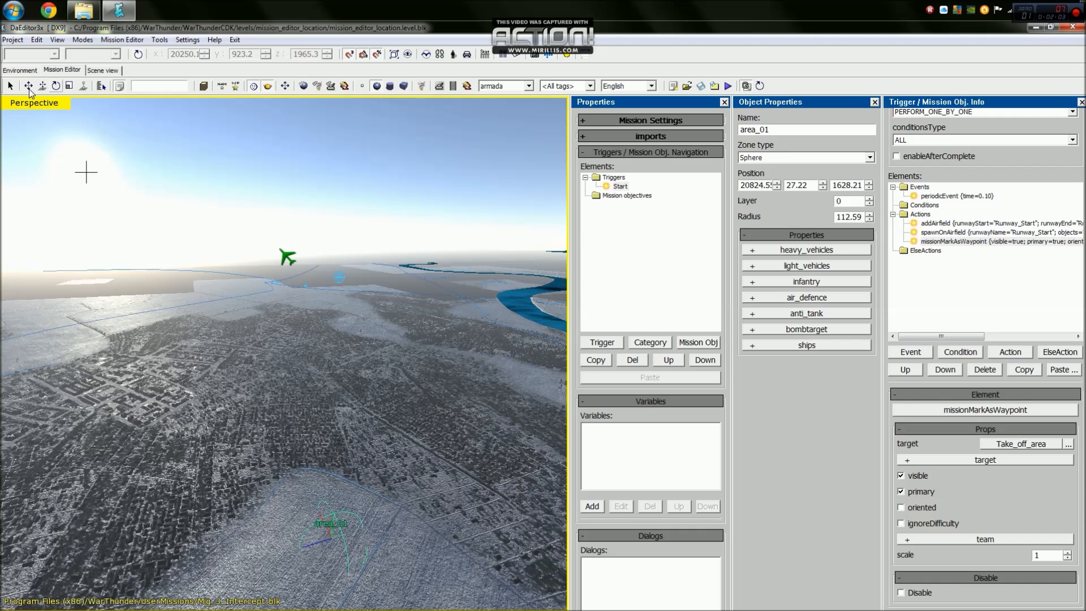
pyautogui.click(28, 86)
pyautogui.write('470.')
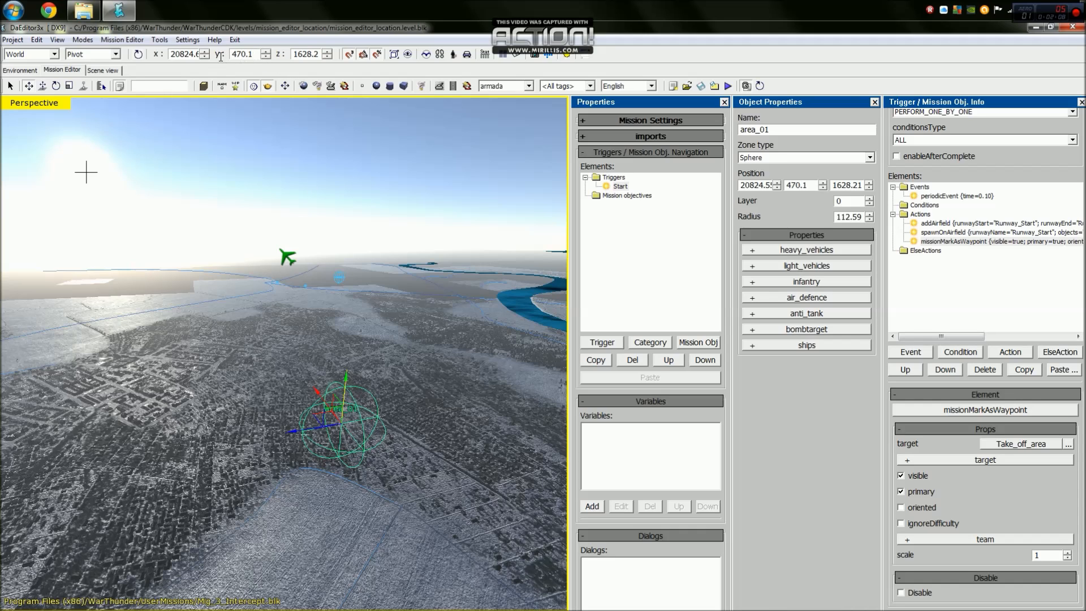
pyautogui.write('1000')
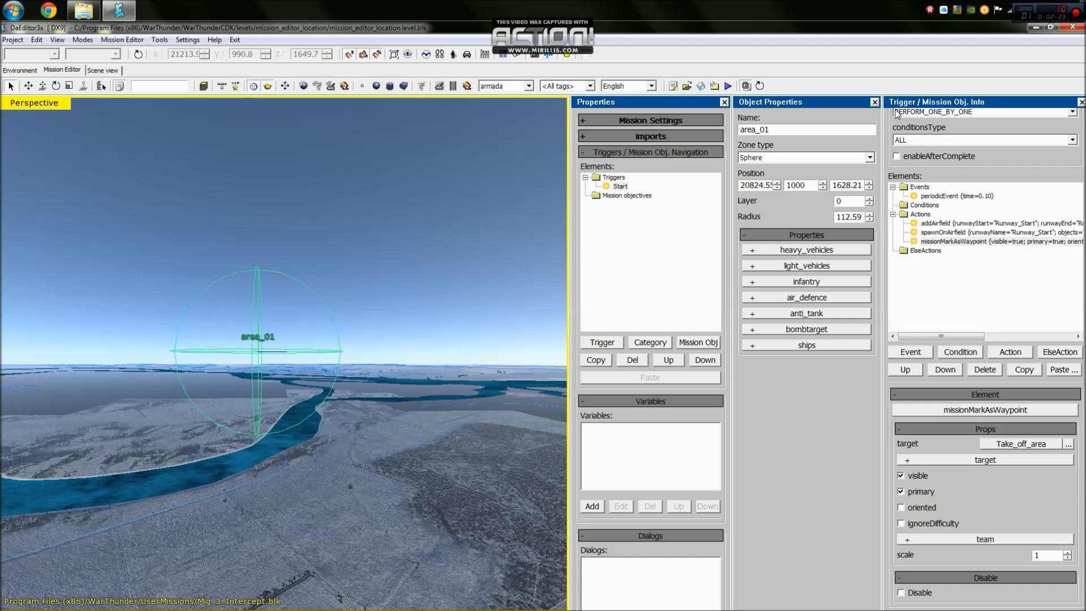
# Create trigger Player_Taken_off with a playersWhenInArea condition watching Take_off_area
pyautogui.click(601, 342)
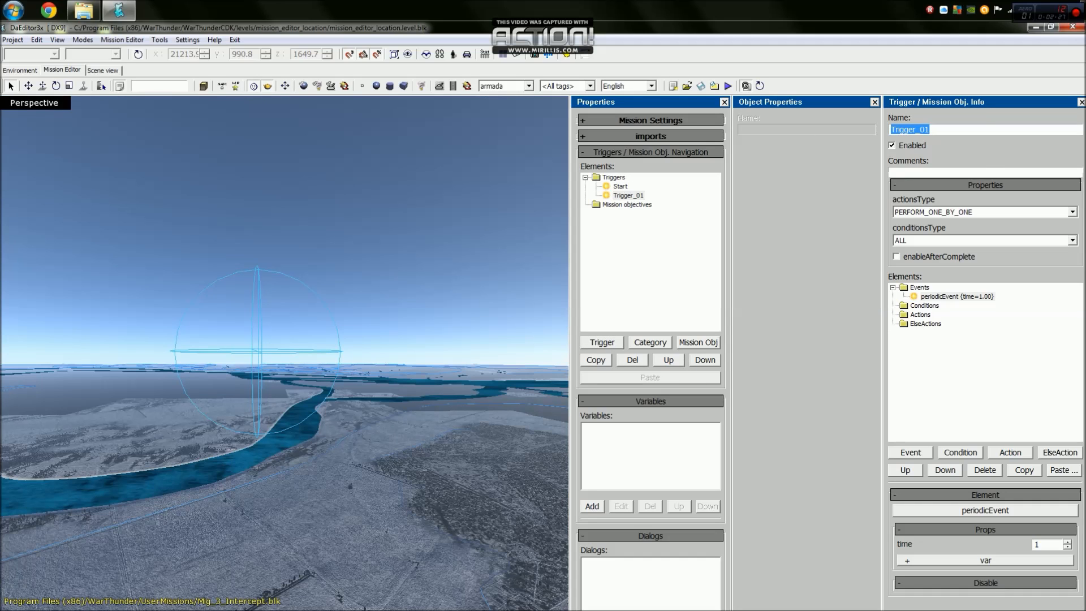
pyautogui.write('Player_T')
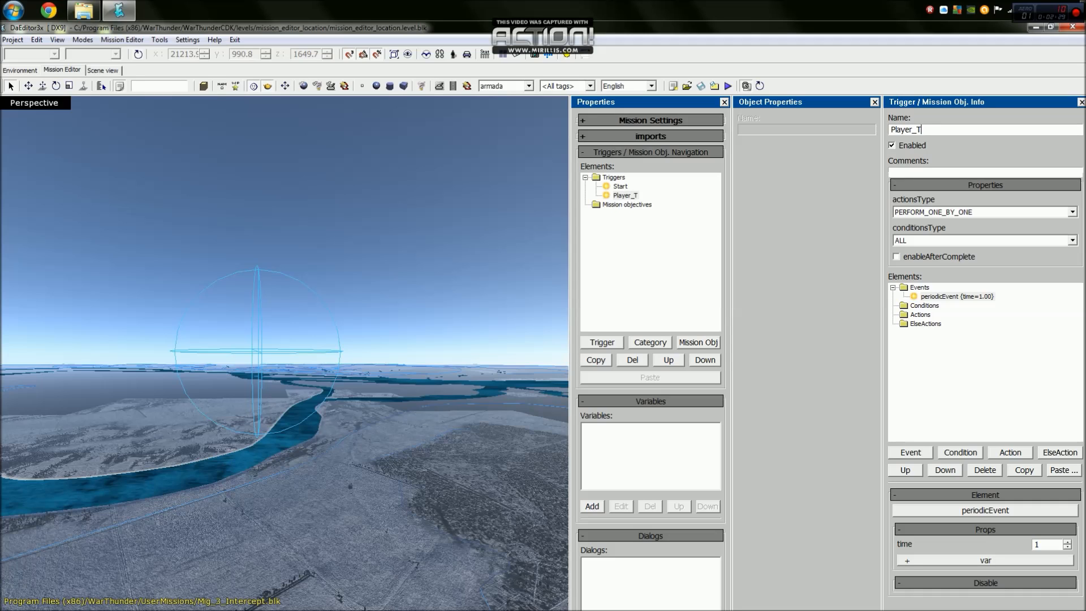
pyautogui.write('aken_off')
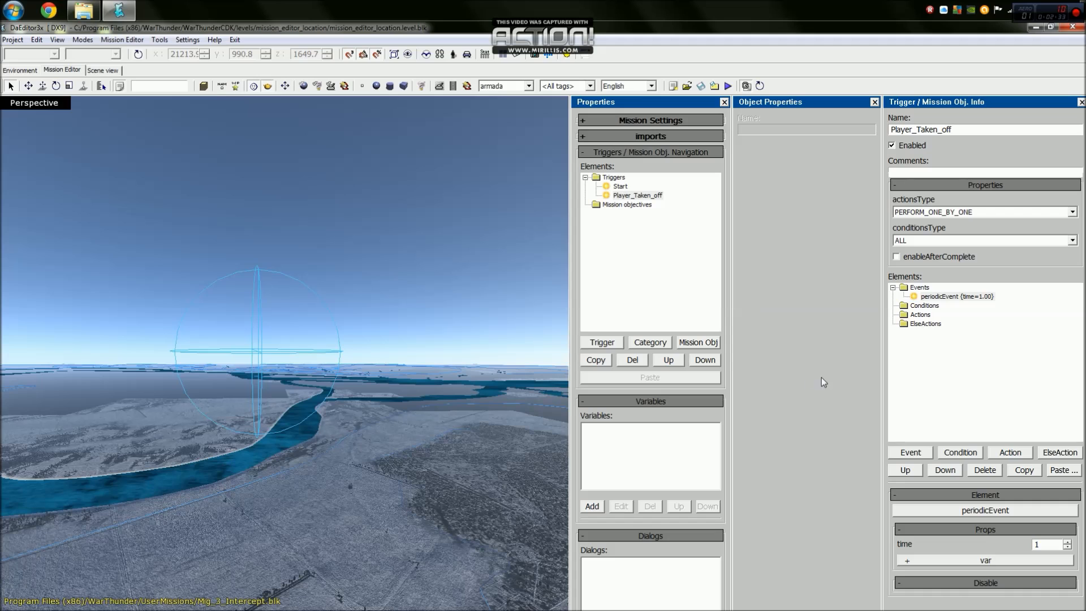
pyautogui.click(959, 451)
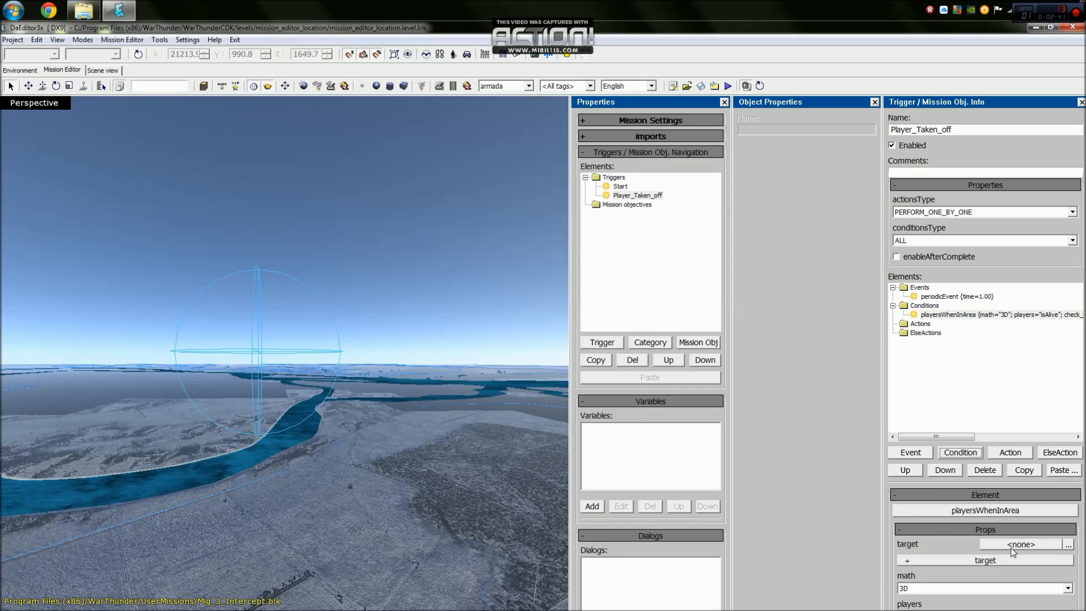
pyautogui.click(1067, 545)
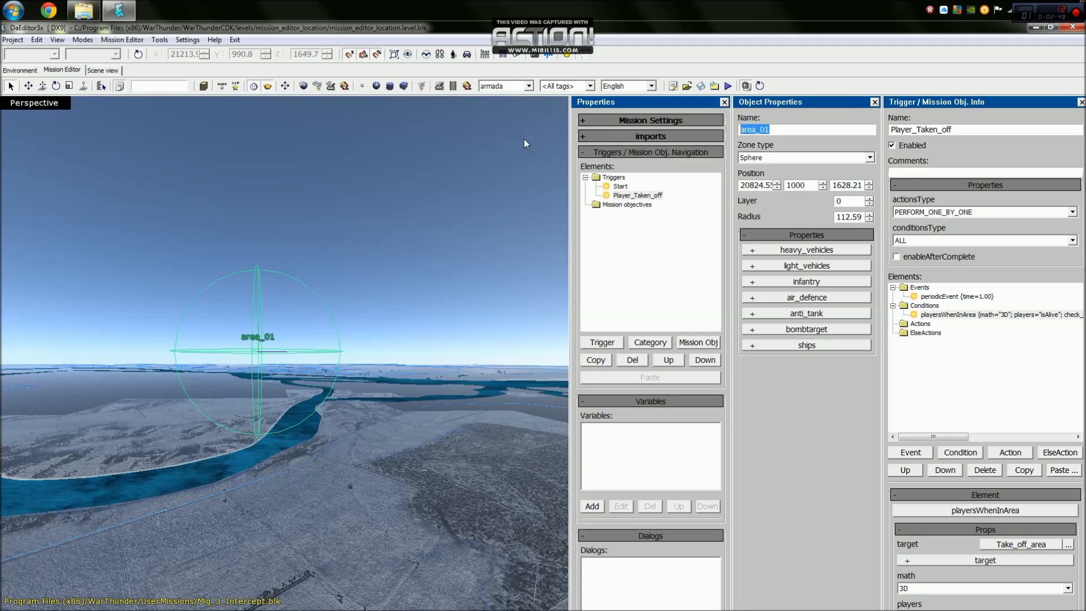
# Name the sphere area Waypoint01 and begin adding an action to Player_Taken_off
pyautogui.write('W')
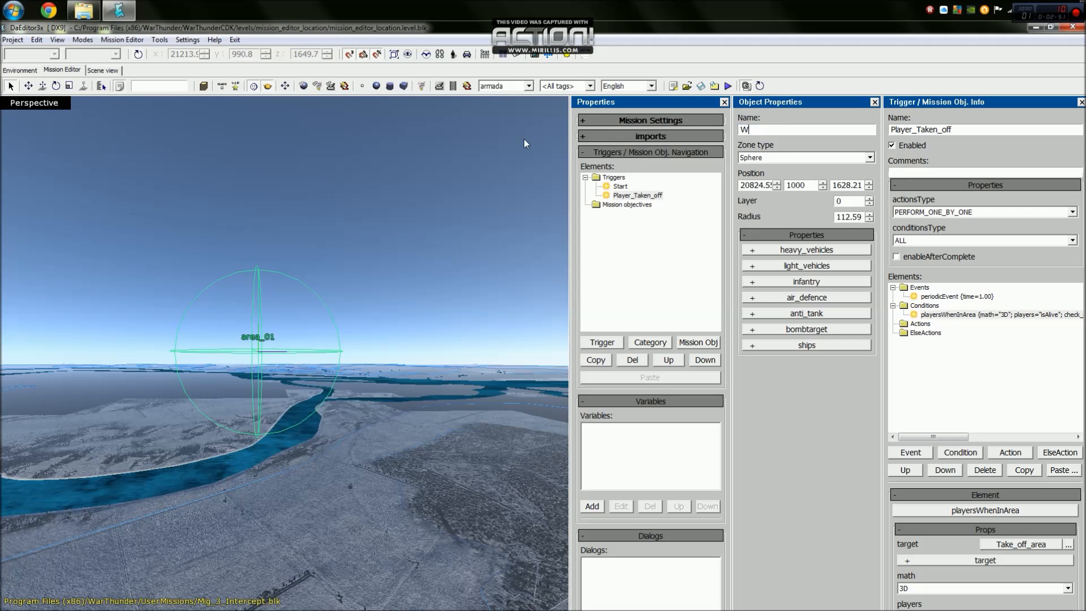
pyautogui.write('aypoint')
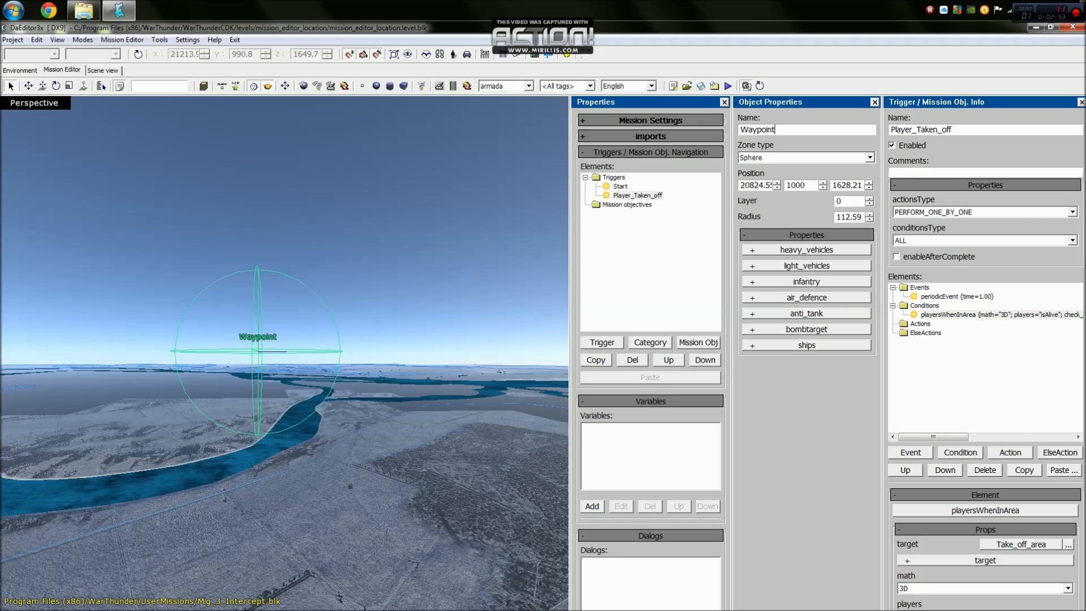
pyautogui.write('01')
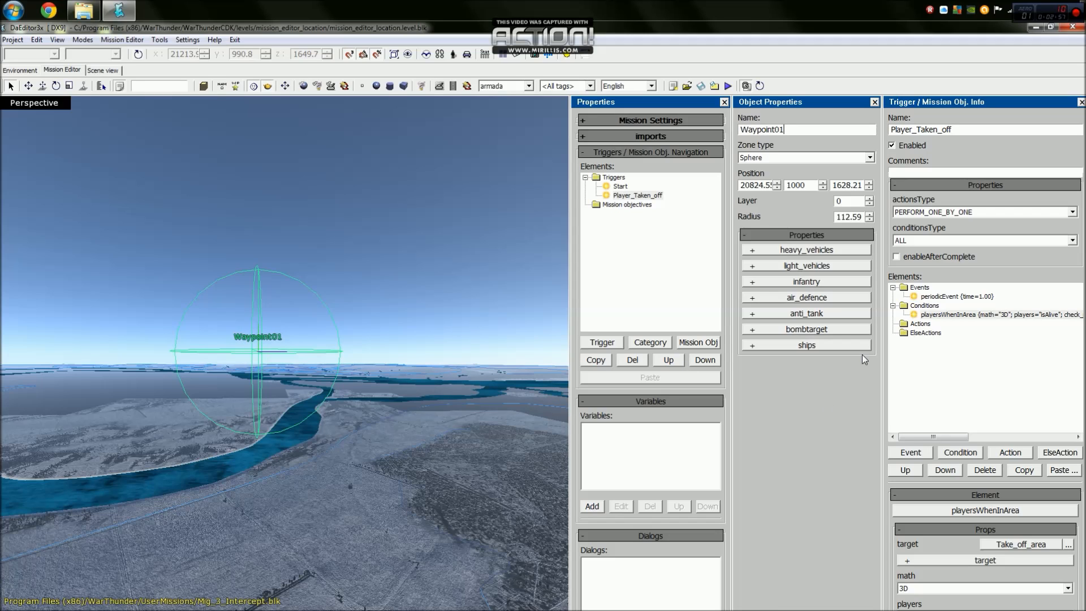
pyautogui.click(921, 323)
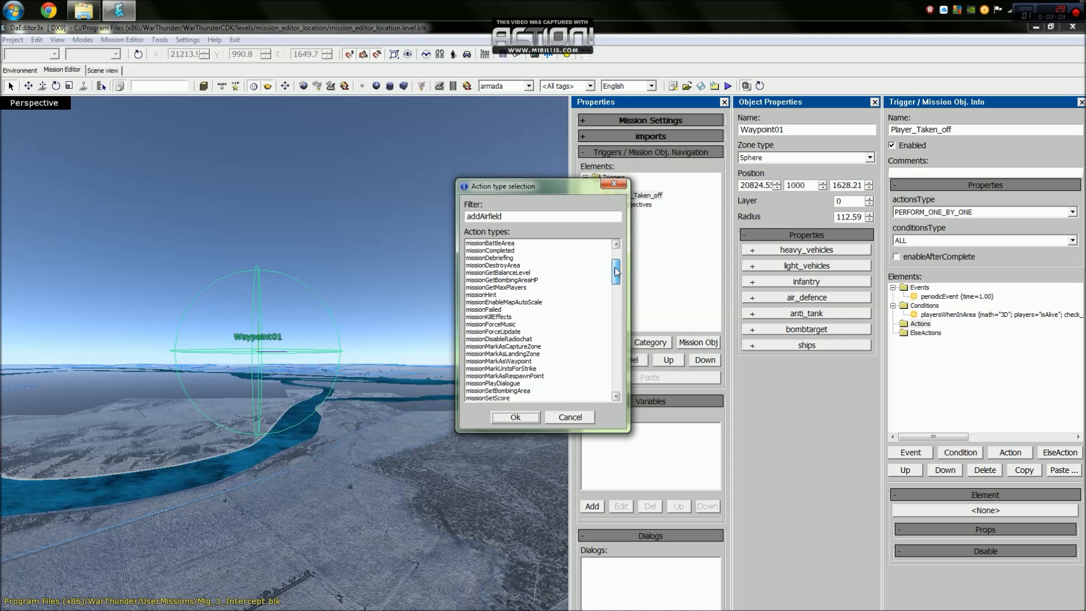
# Add a missionMarkAsWaypoint action hiding Take_off_area
pyautogui.scroll(-3)
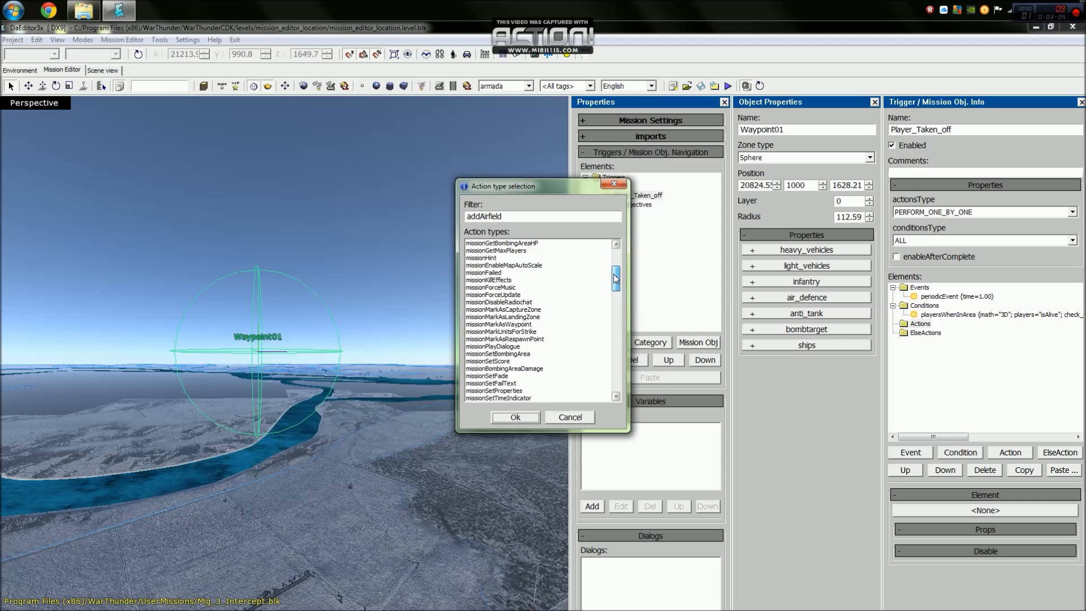
pyautogui.click(499, 324)
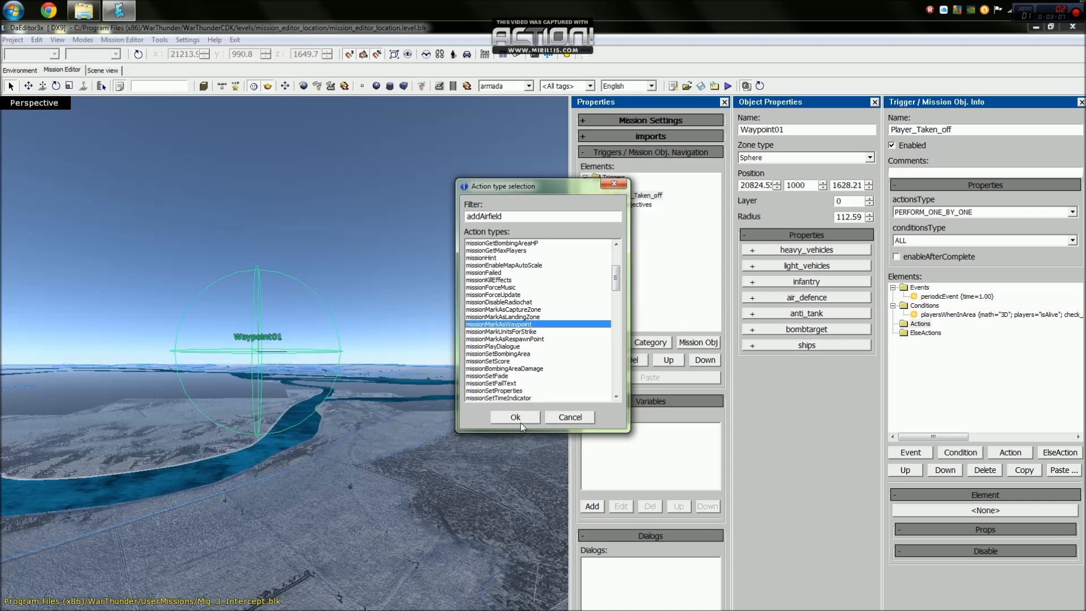
pyautogui.click(515, 416)
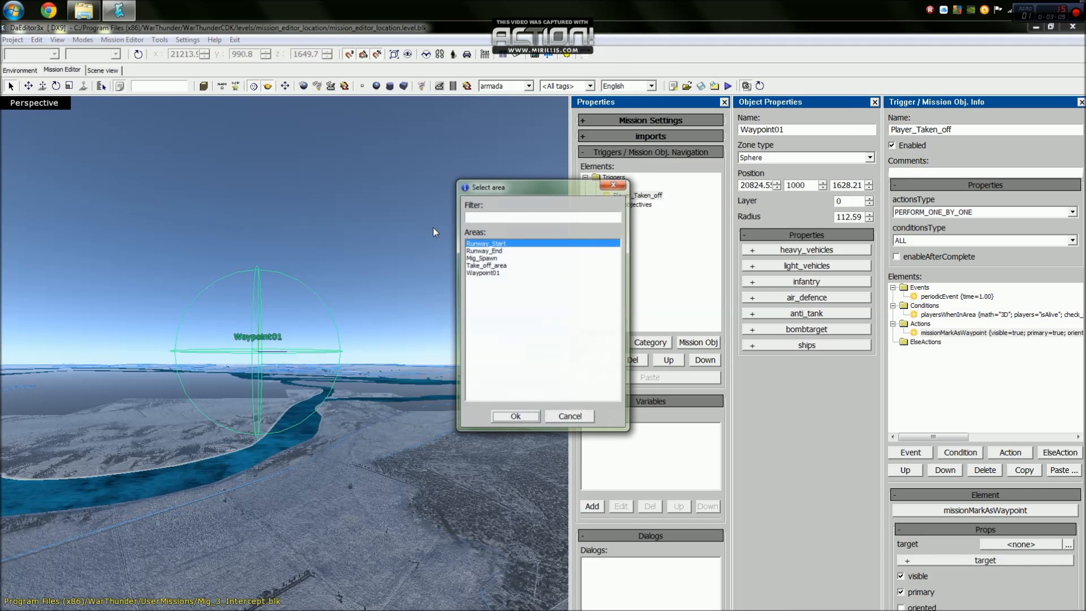
pyautogui.click(487, 265)
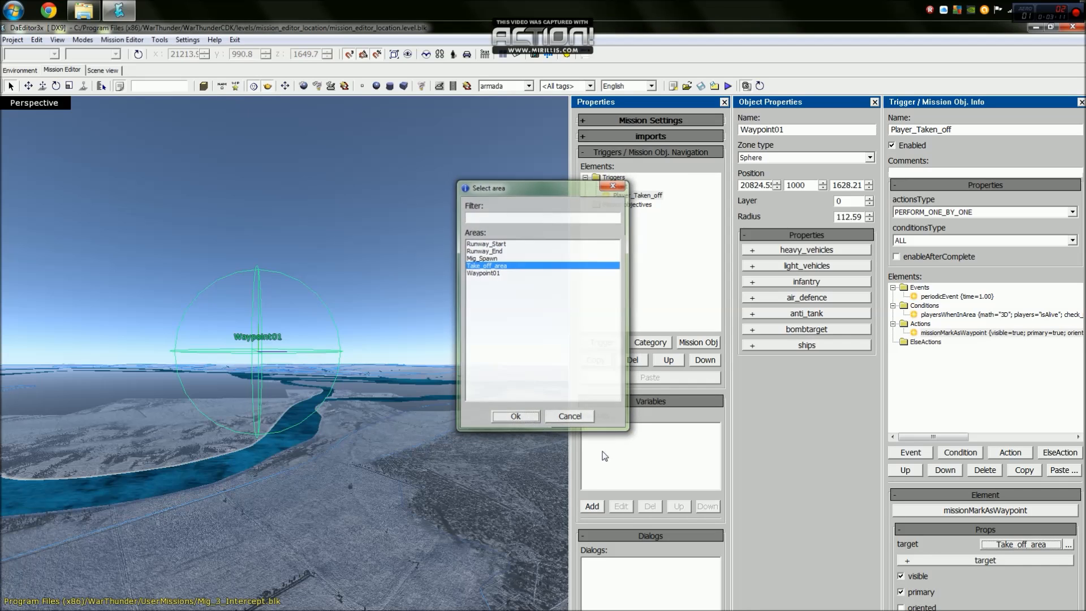
pyautogui.click(515, 417)
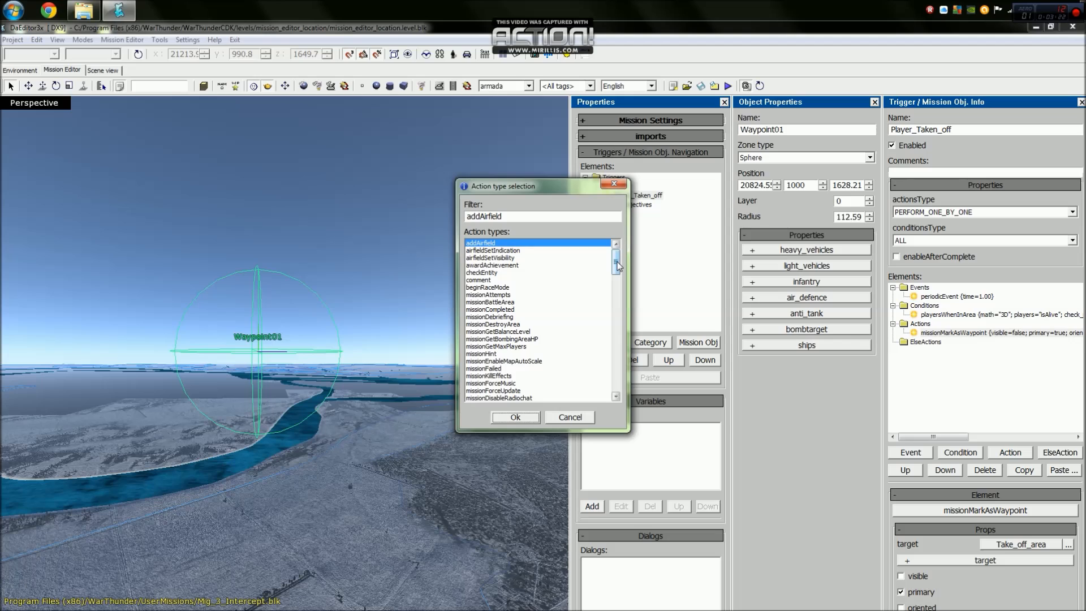
# Add a second missionMarkAsWaypoint action showing Waypoint01 as visible
pyautogui.scroll(-3)
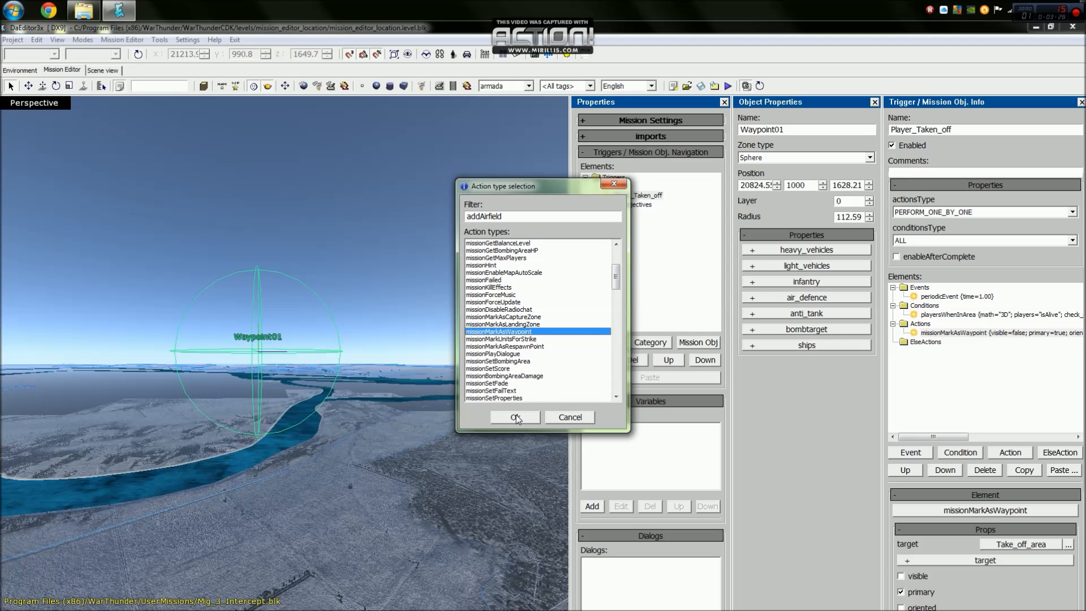
pyautogui.click(514, 417)
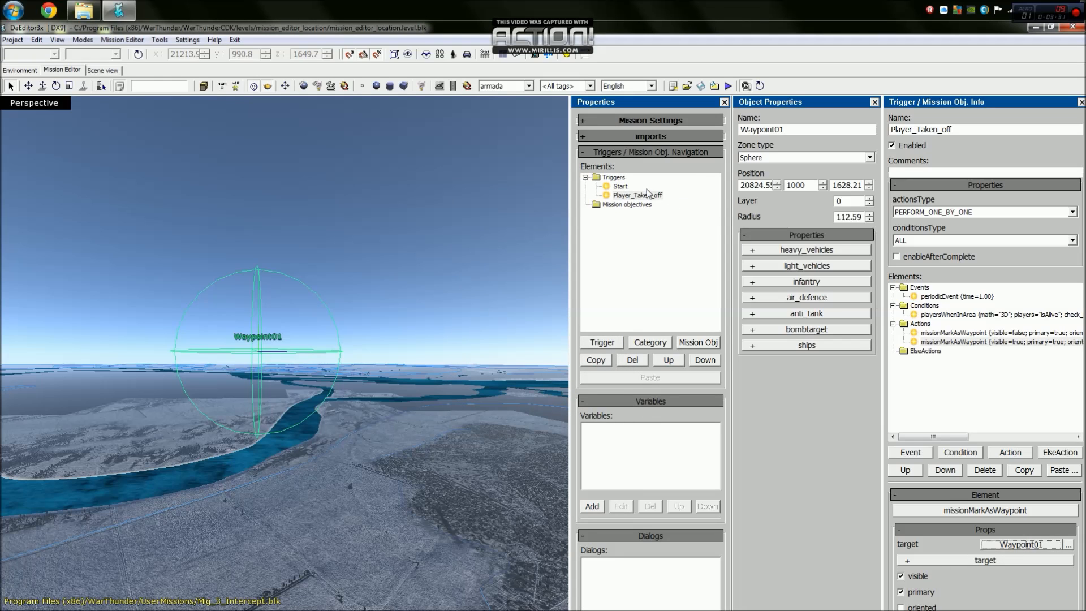
# Give the Start trigger a second missionMarkAsWaypoint action targeting Waypoint01
pyautogui.click(619, 186)
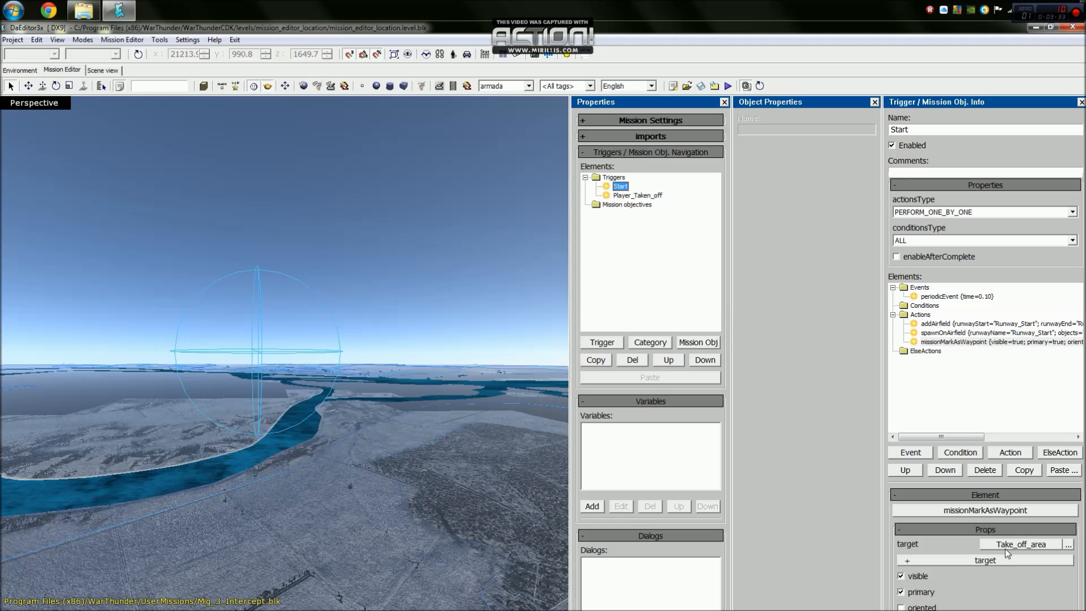
pyautogui.click(1007, 451)
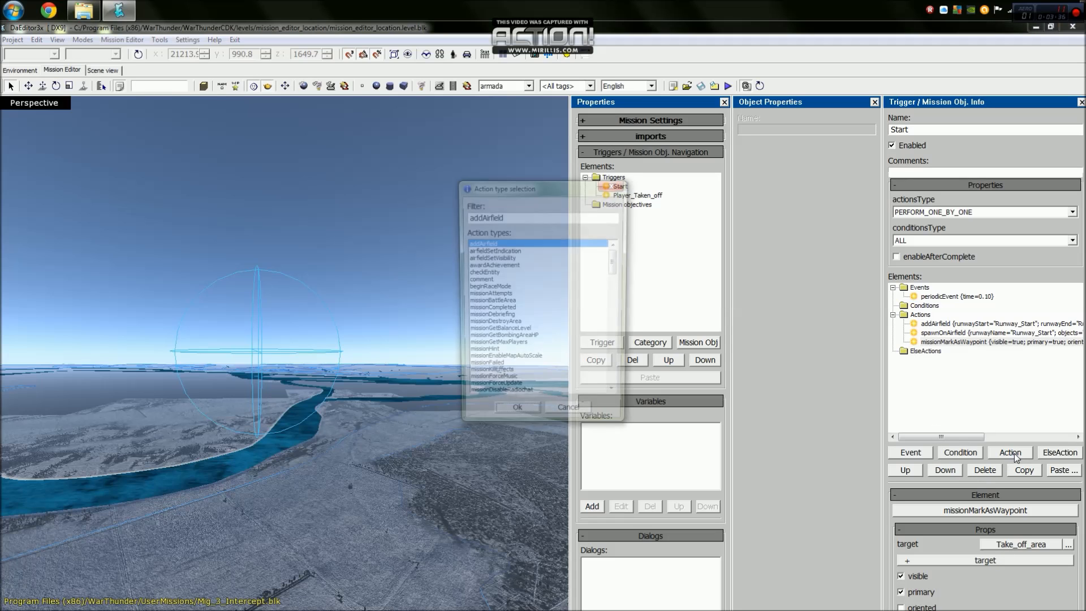
pyautogui.scroll(-3)
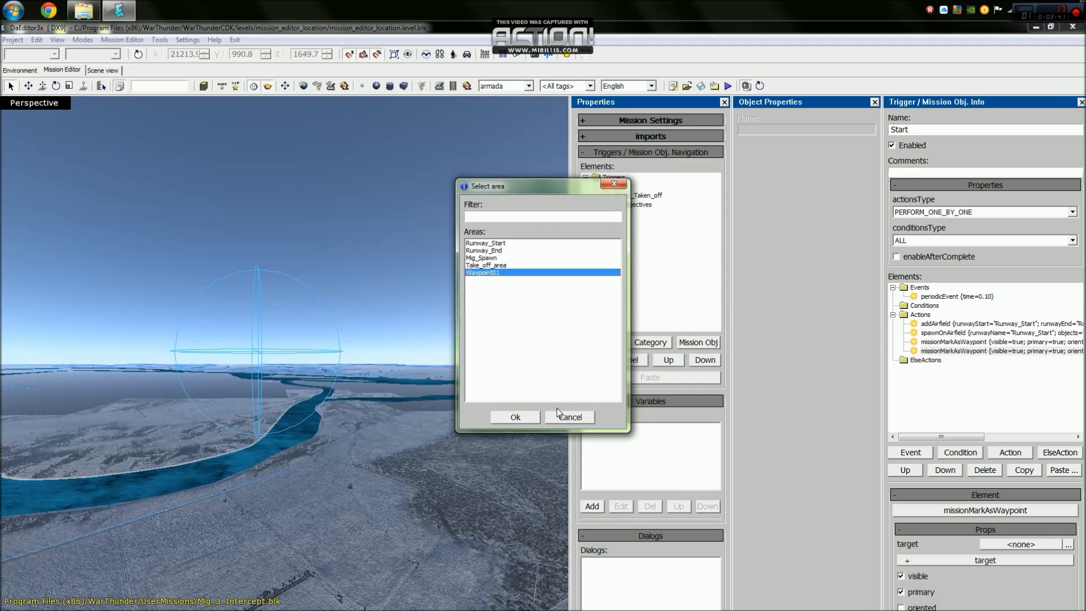
pyautogui.click(515, 417)
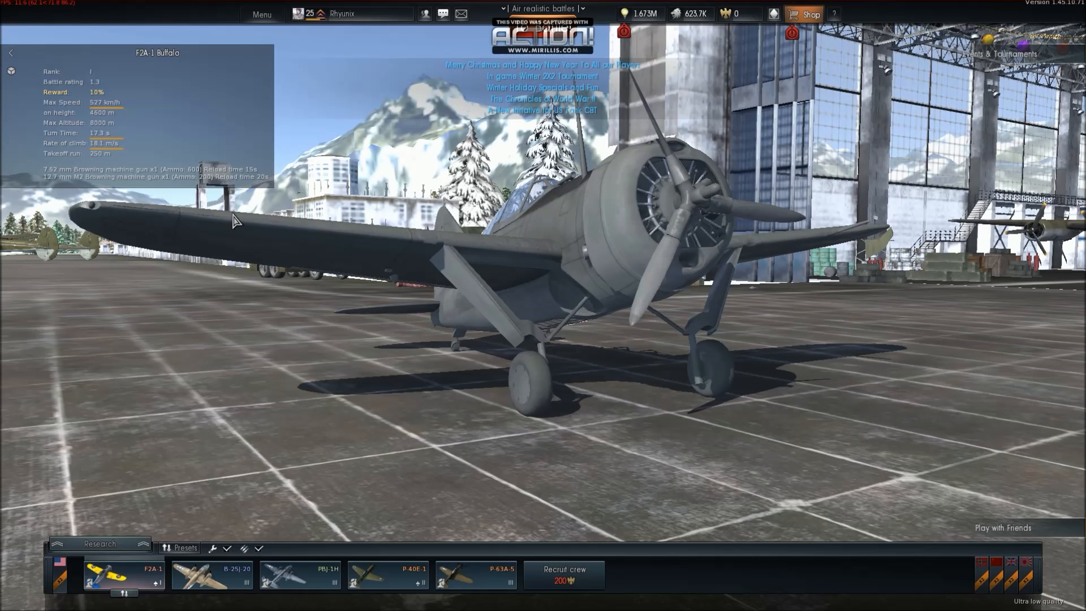
# Launch the Mig_3_Intercept user mission from the menu at Realistic Battles difficulty
pyautogui.click(261, 13)
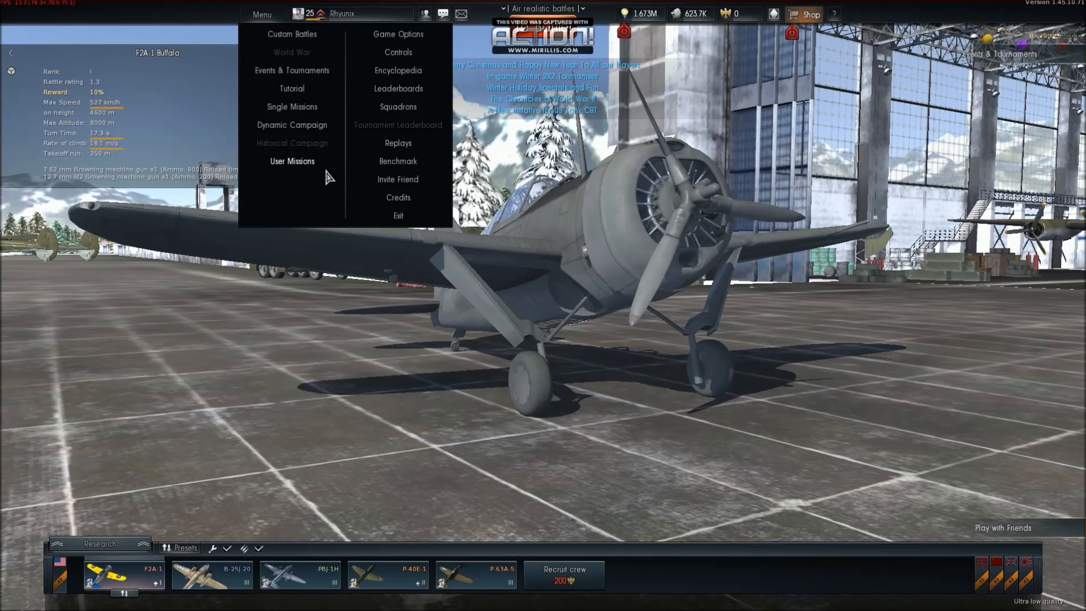
pyautogui.click(292, 161)
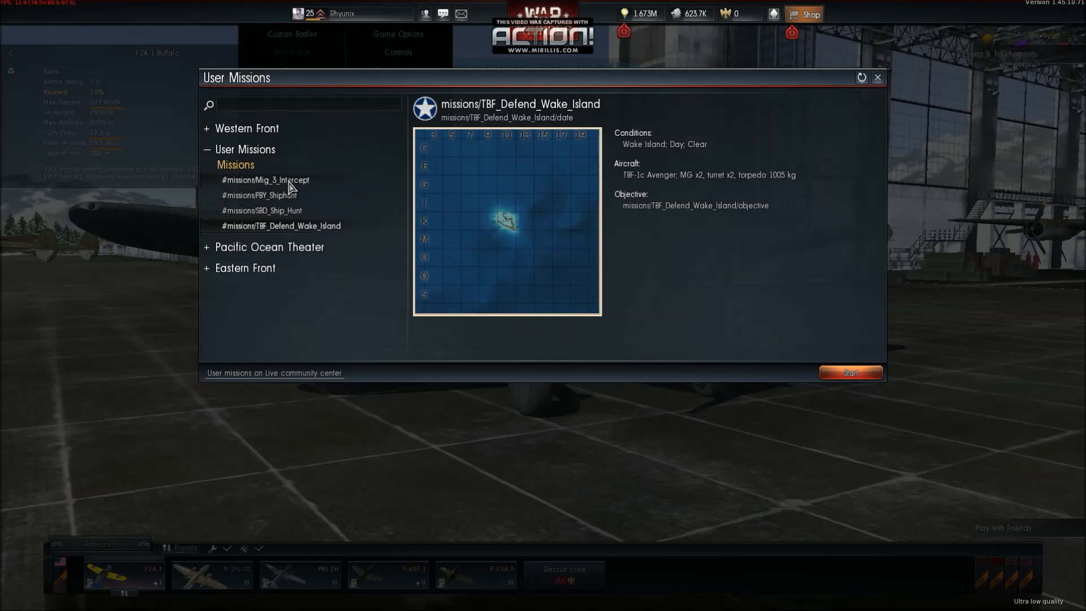
pyautogui.click(265, 180)
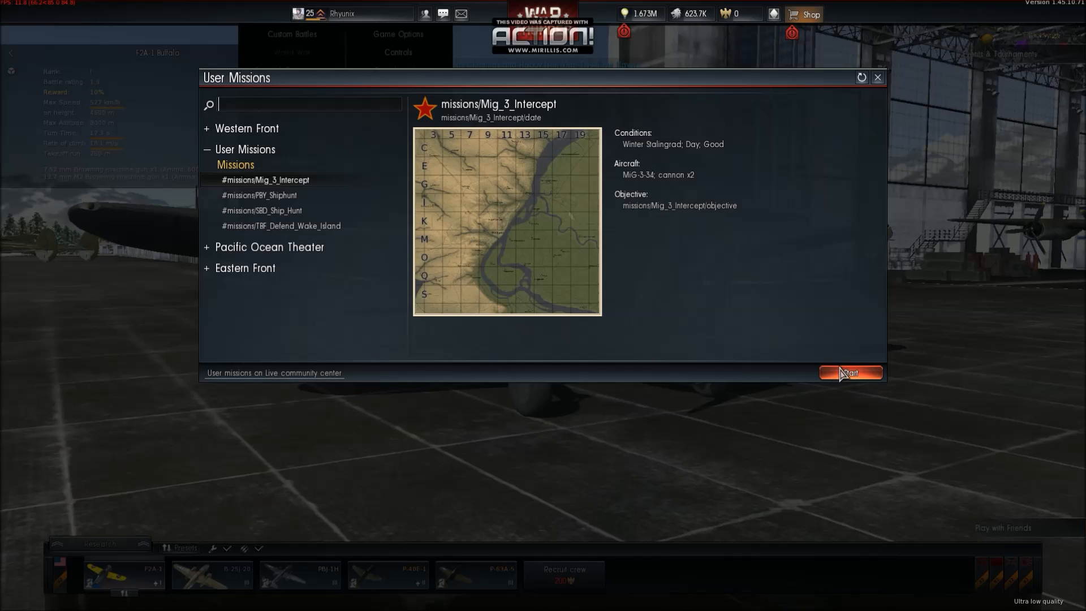
pyautogui.click(850, 373)
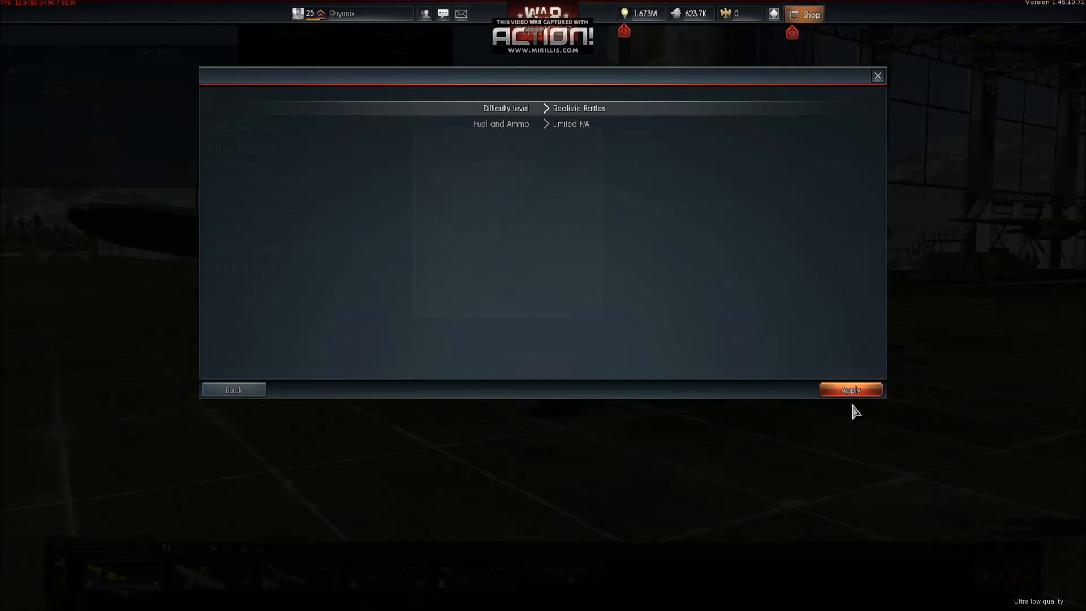
pyautogui.click(850, 390)
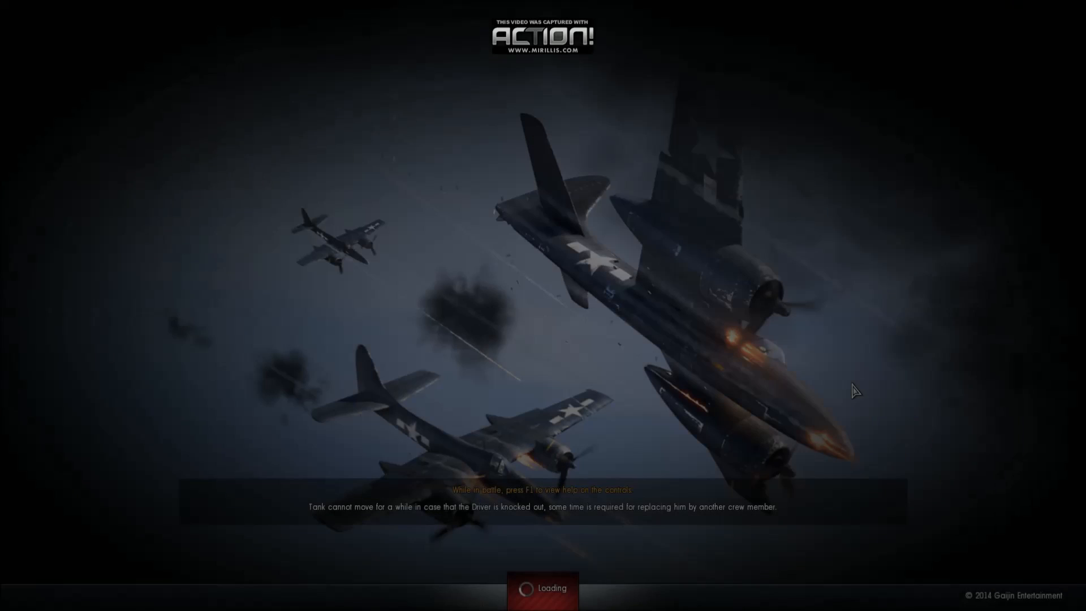